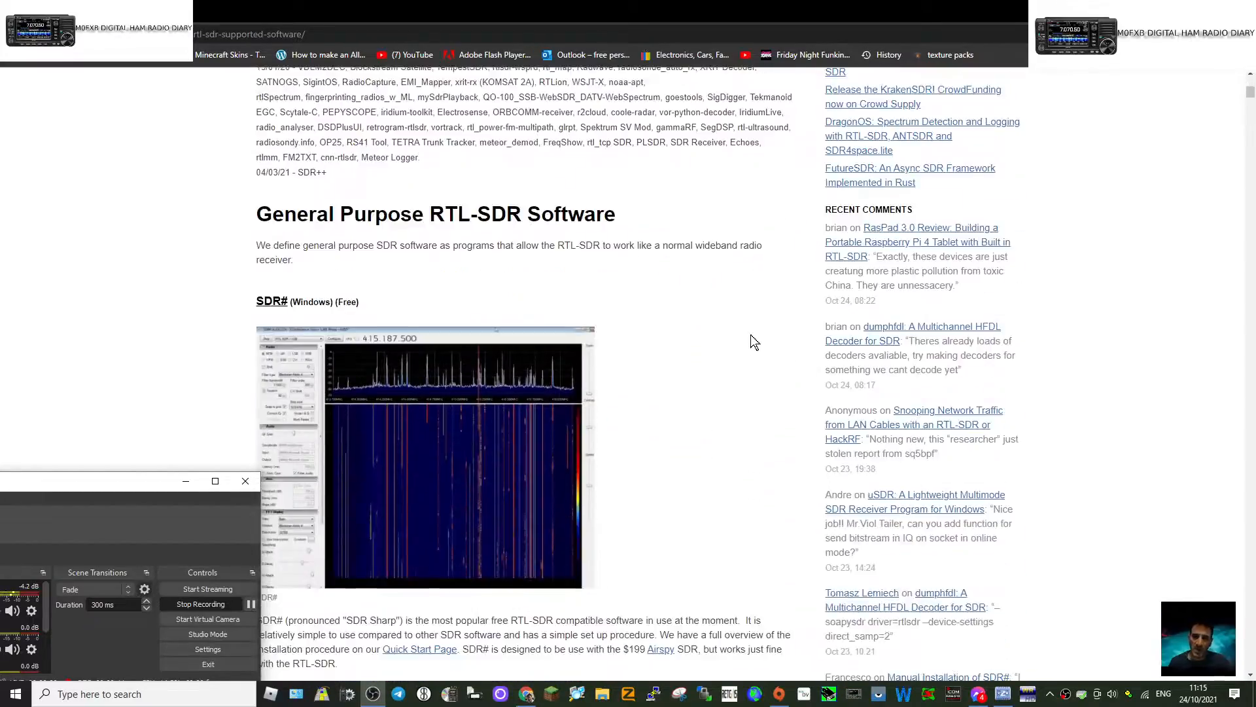
Step: Open the official RTLSDR-with-HDSDR installation guide and the Zadig site linked in step 3
scroll(up, 3)
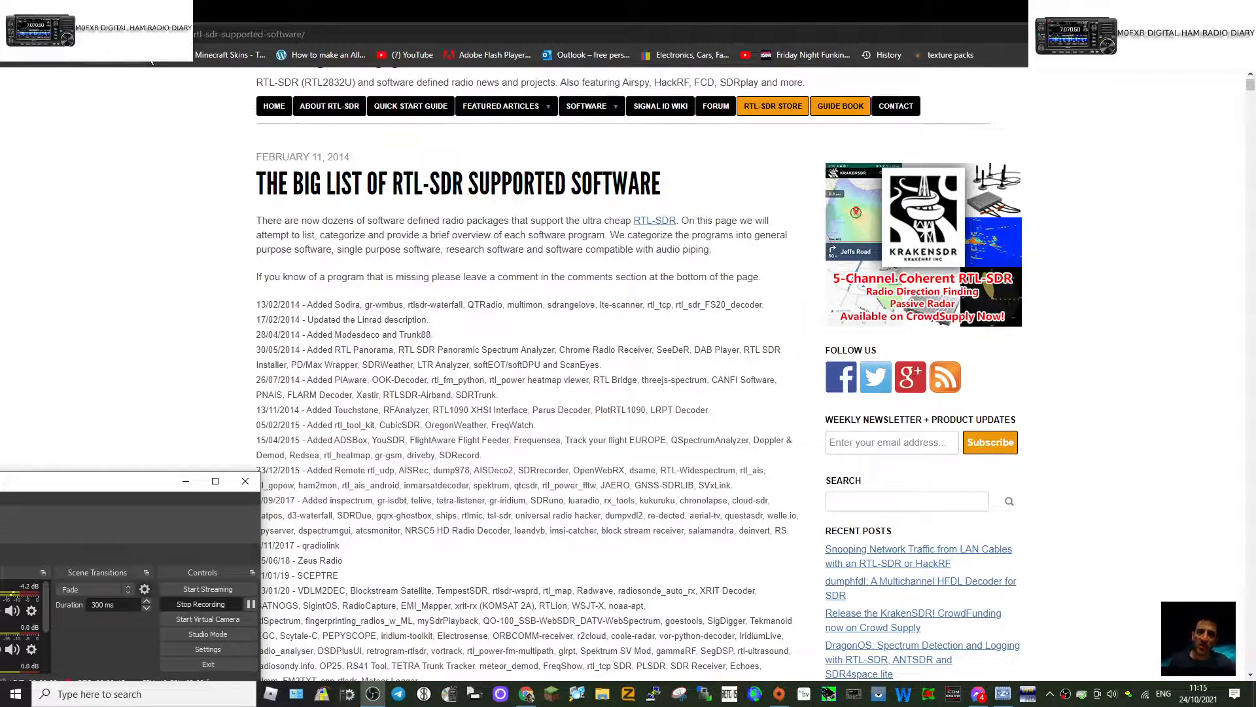
scroll(down, 3)
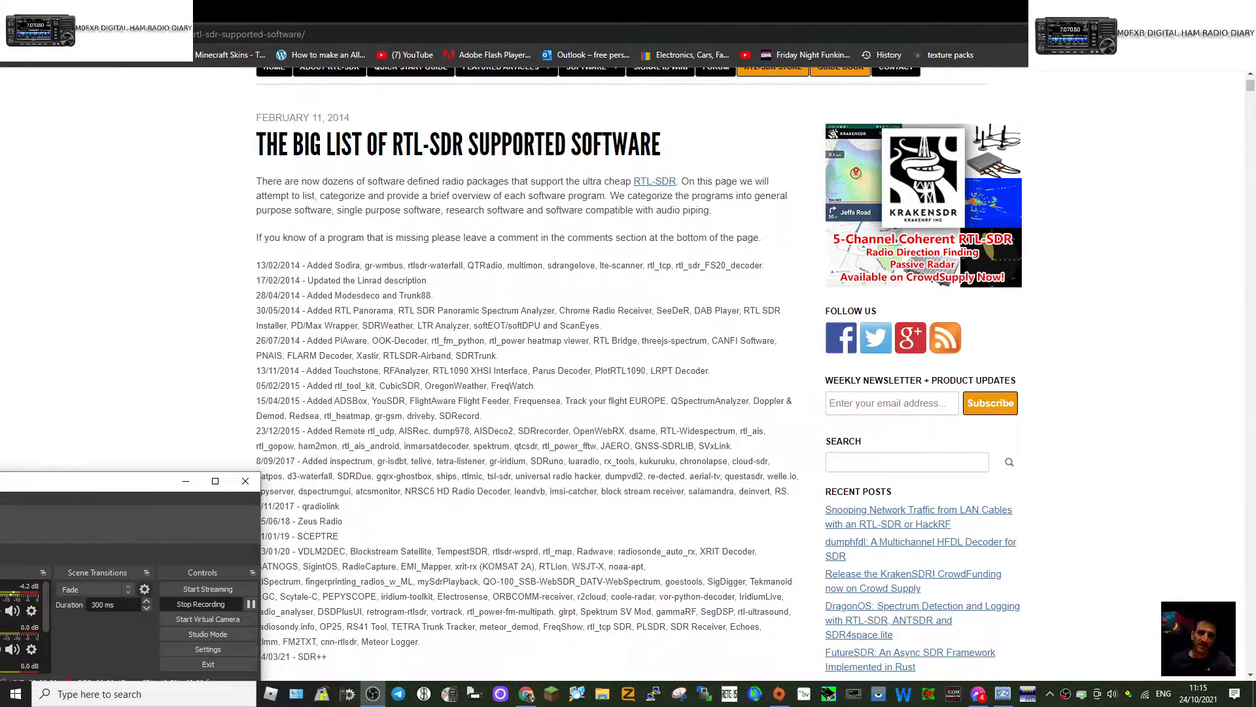
scroll(down, 3)
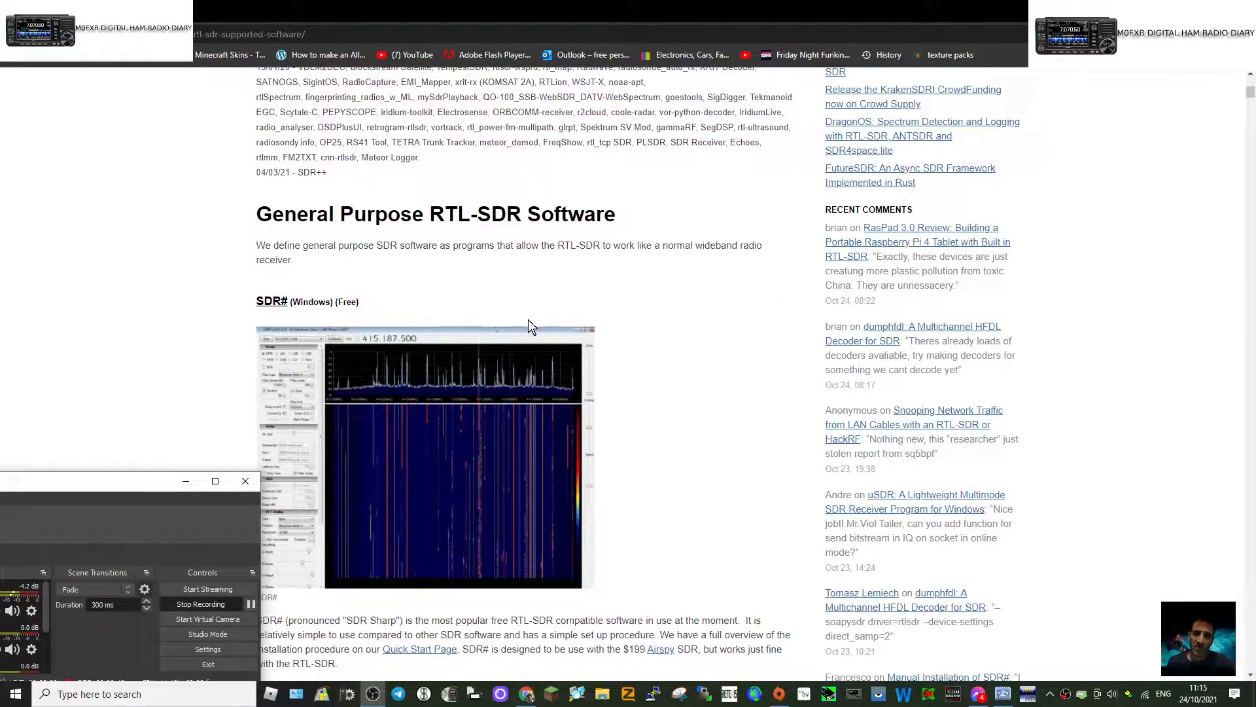
scroll(down, 3)
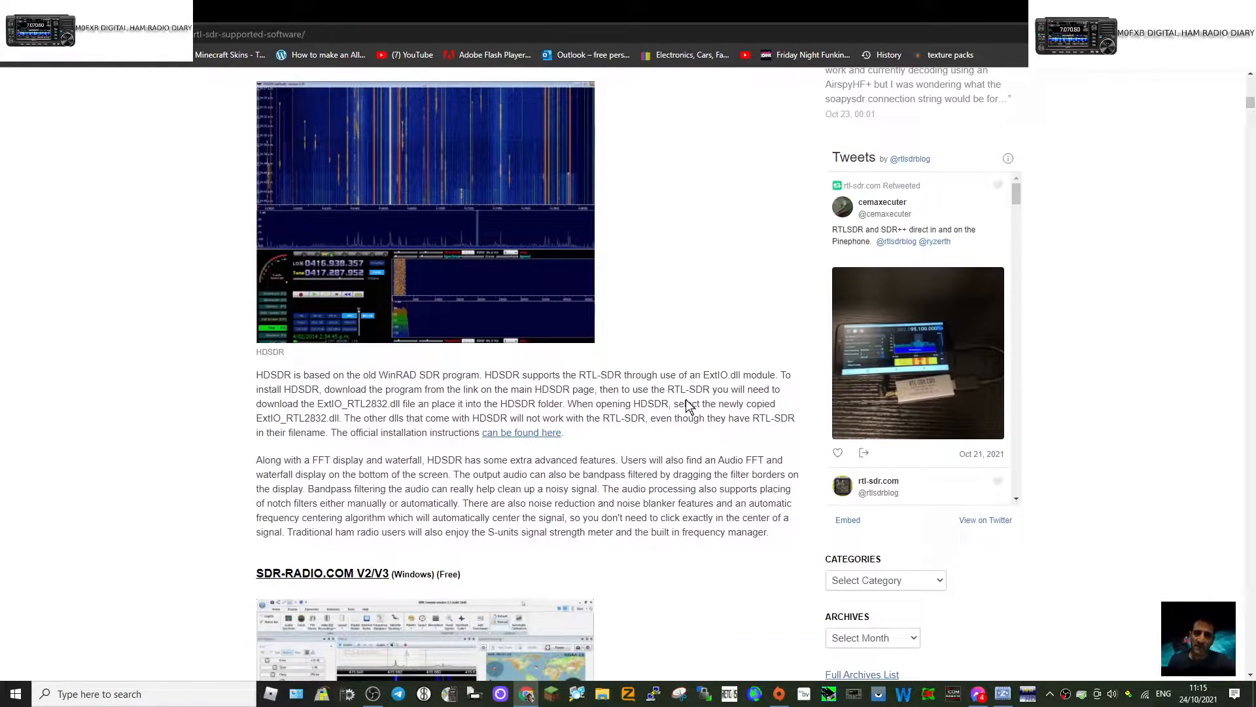
click(521, 432)
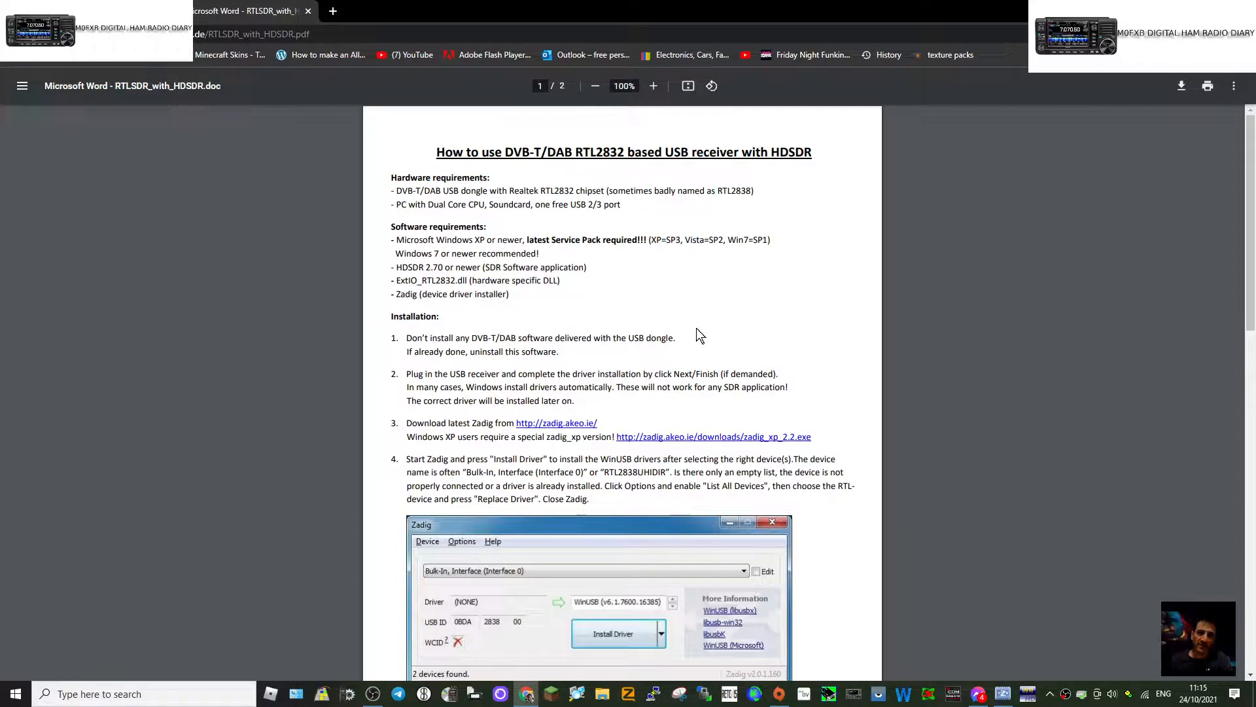
scroll(down, 3)
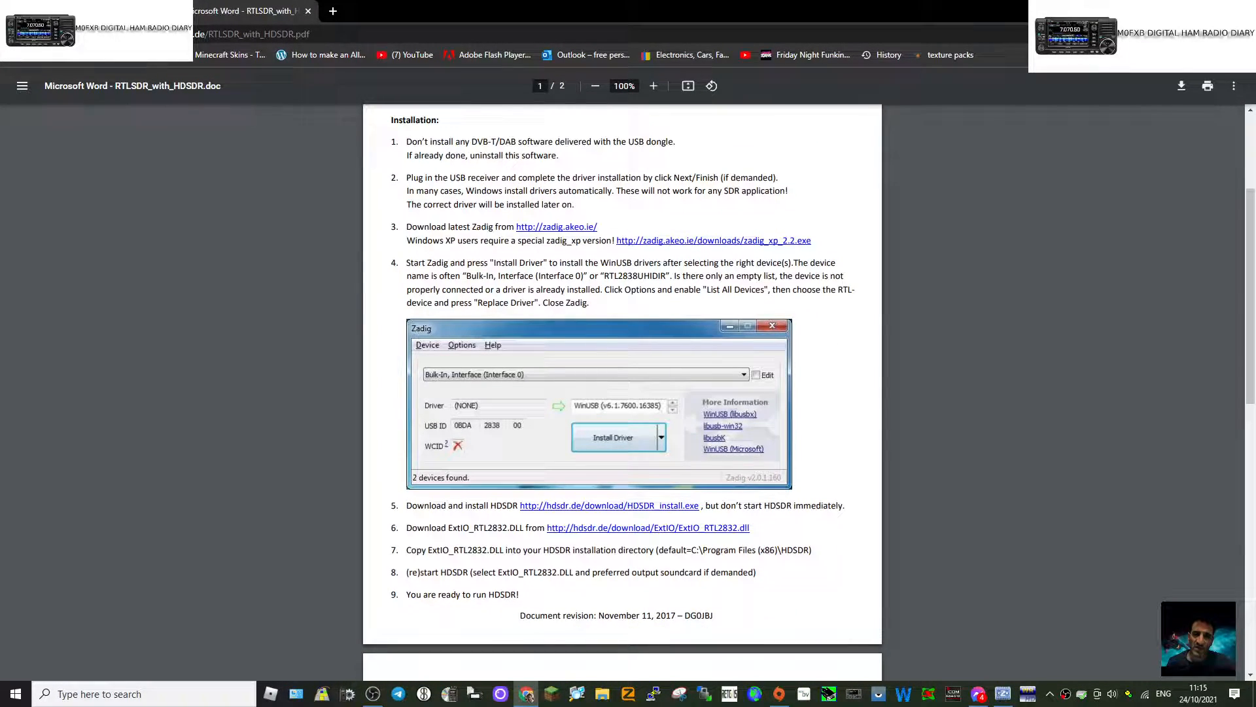
scroll(down, 3)
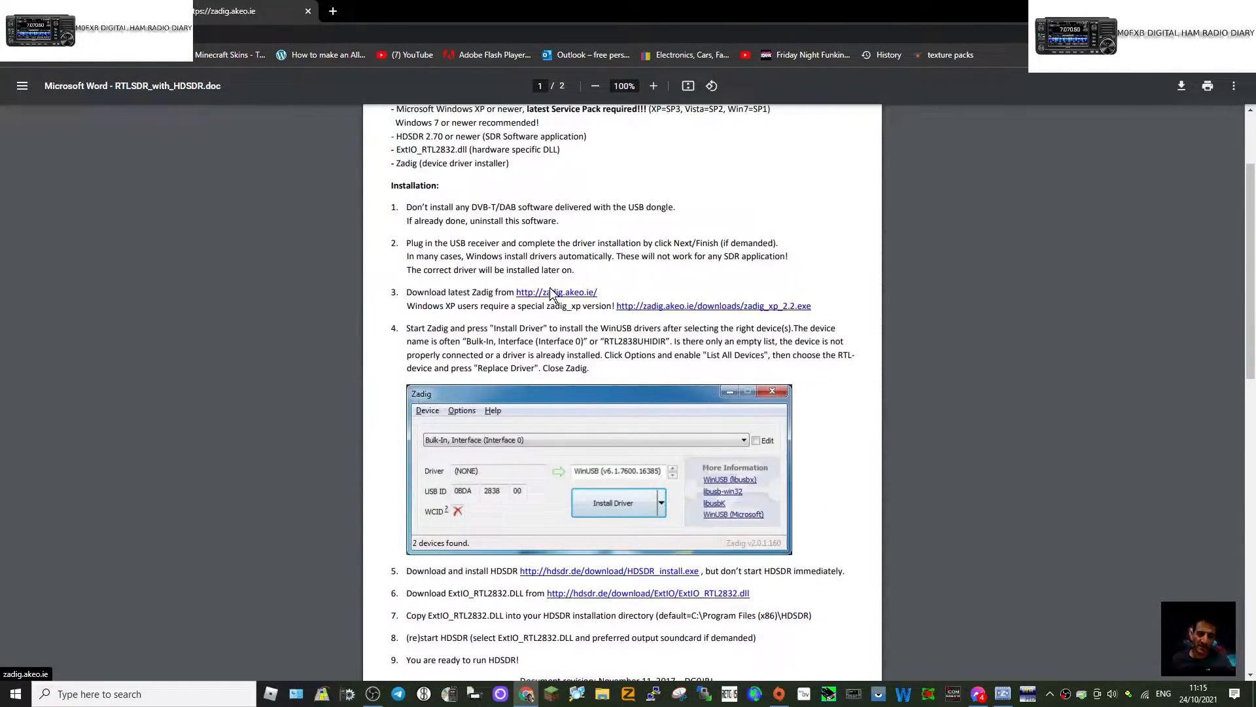
click(556, 291)
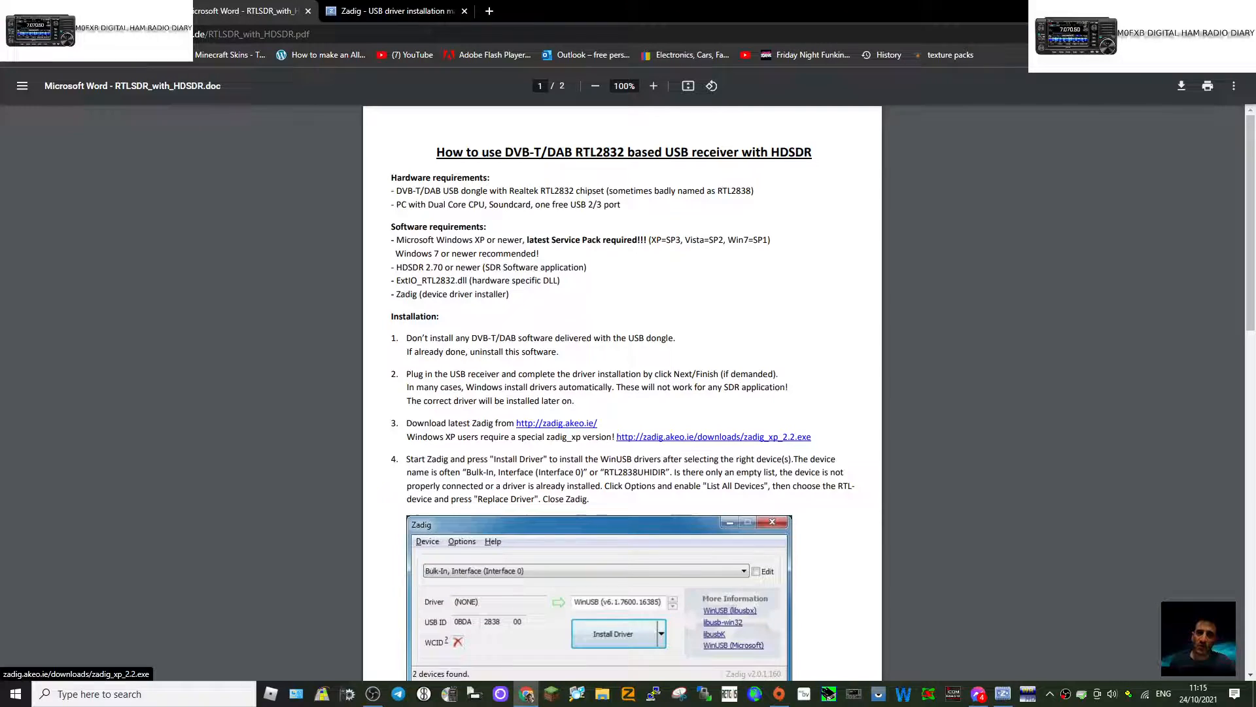
mouse_move(784, 446)
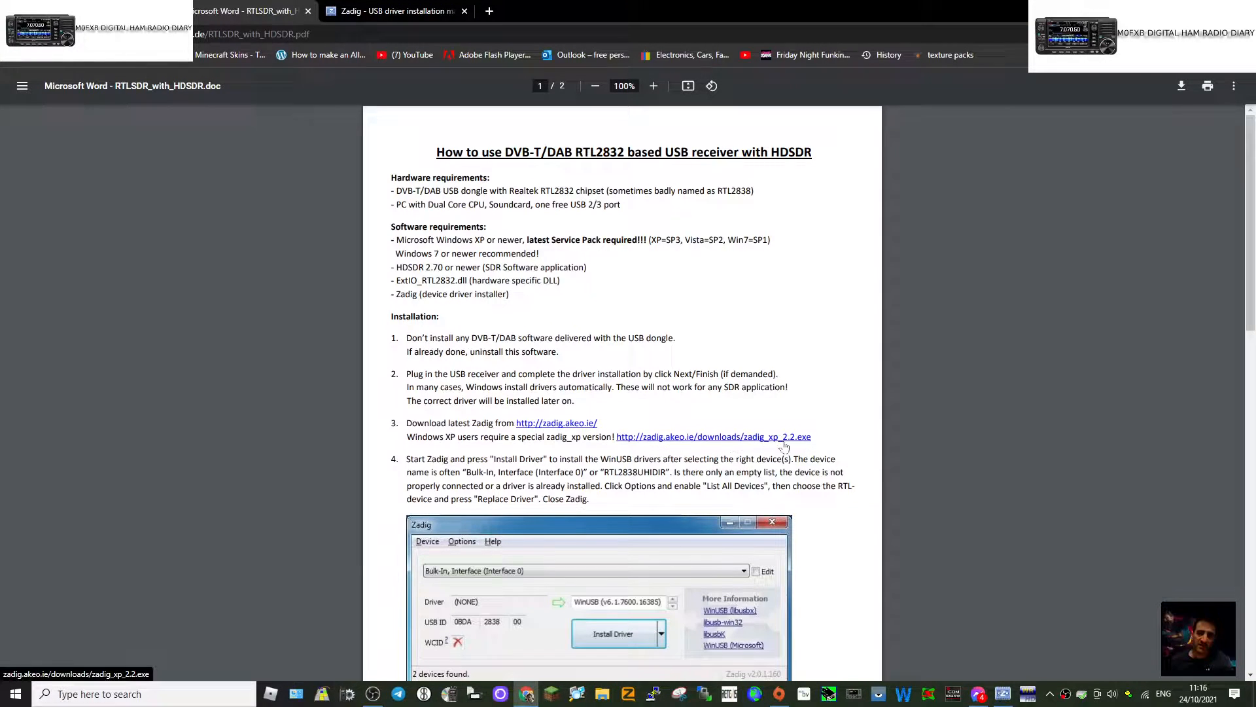
Step: Download ExtIO_RTL2832.dll from step 6 and show it in its folder
scroll(down, 3)
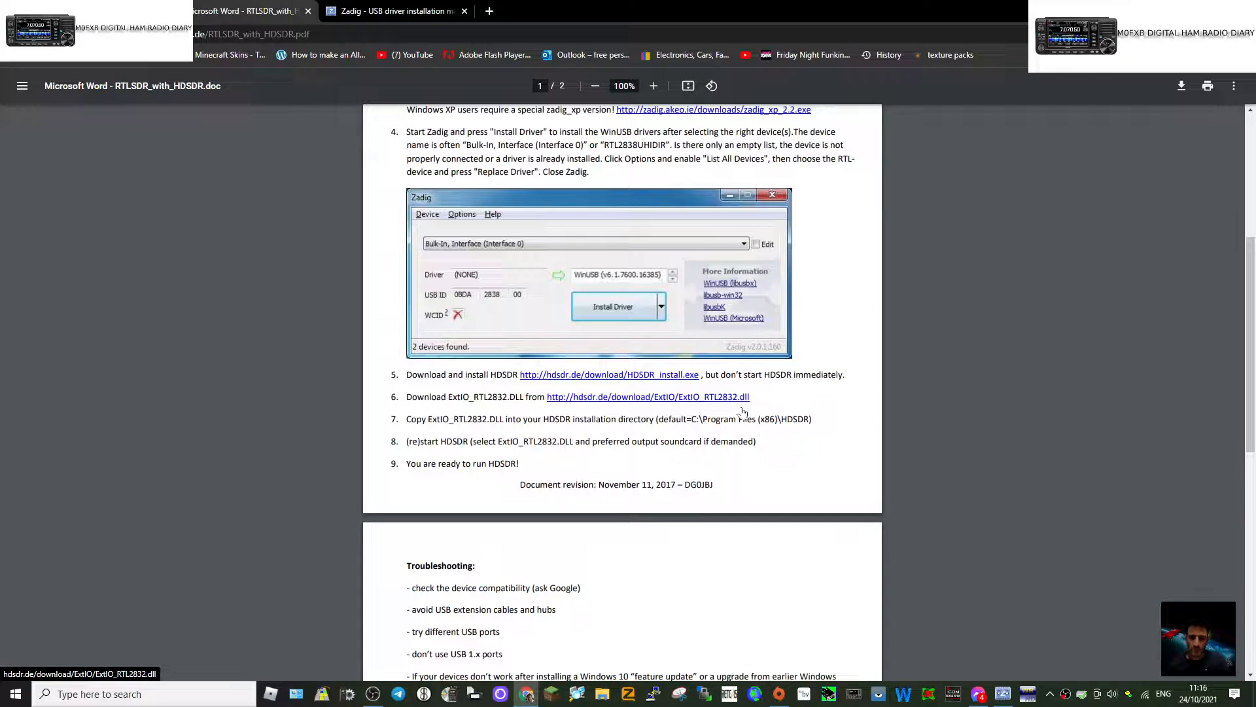
mouse_move(633, 401)
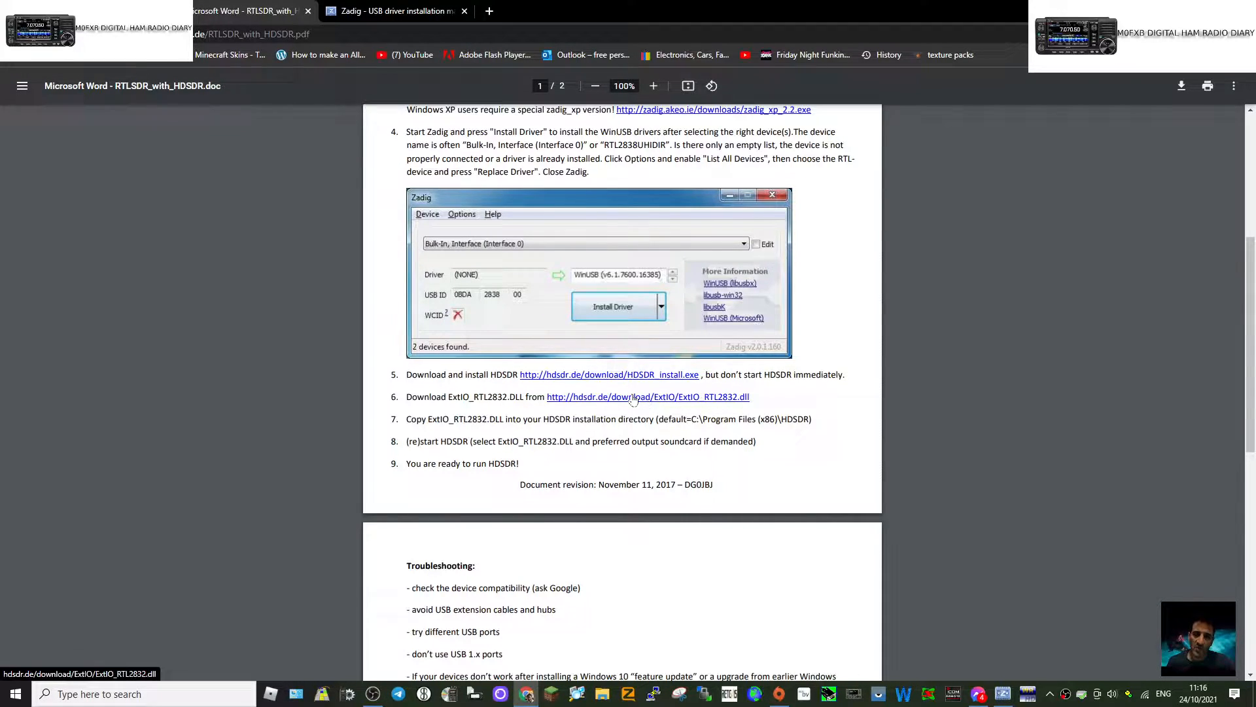
click(647, 396)
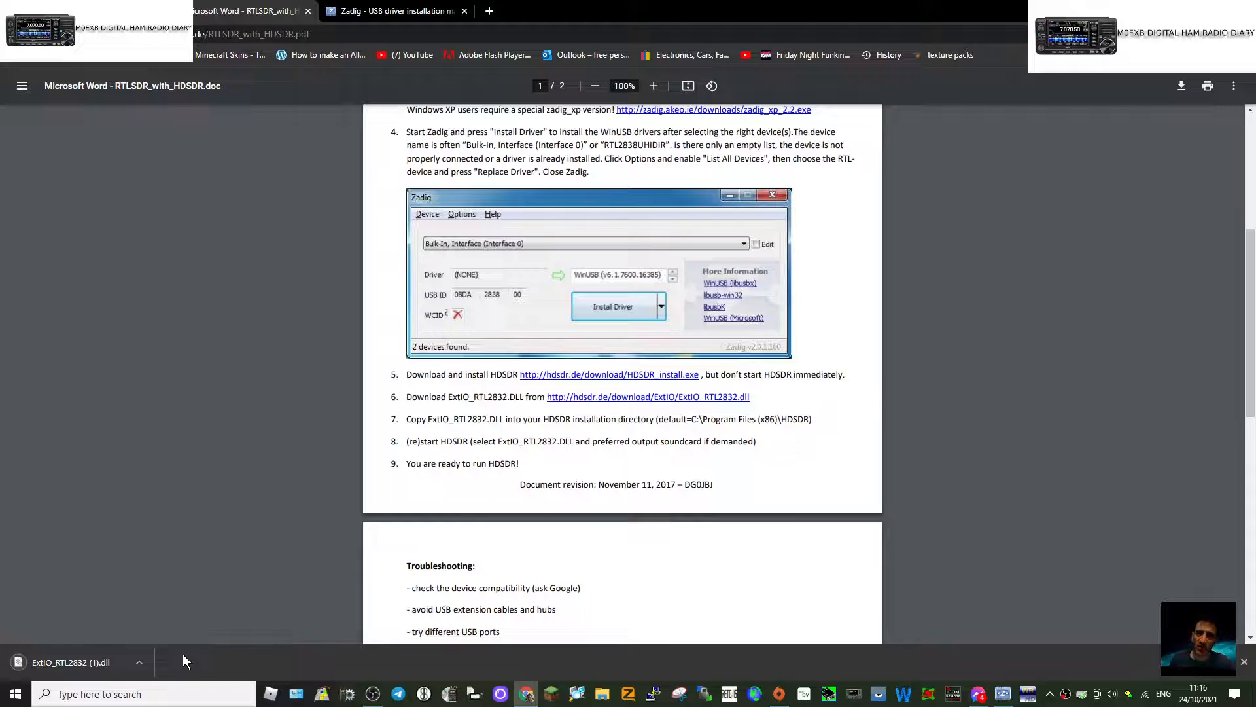
click(137, 662)
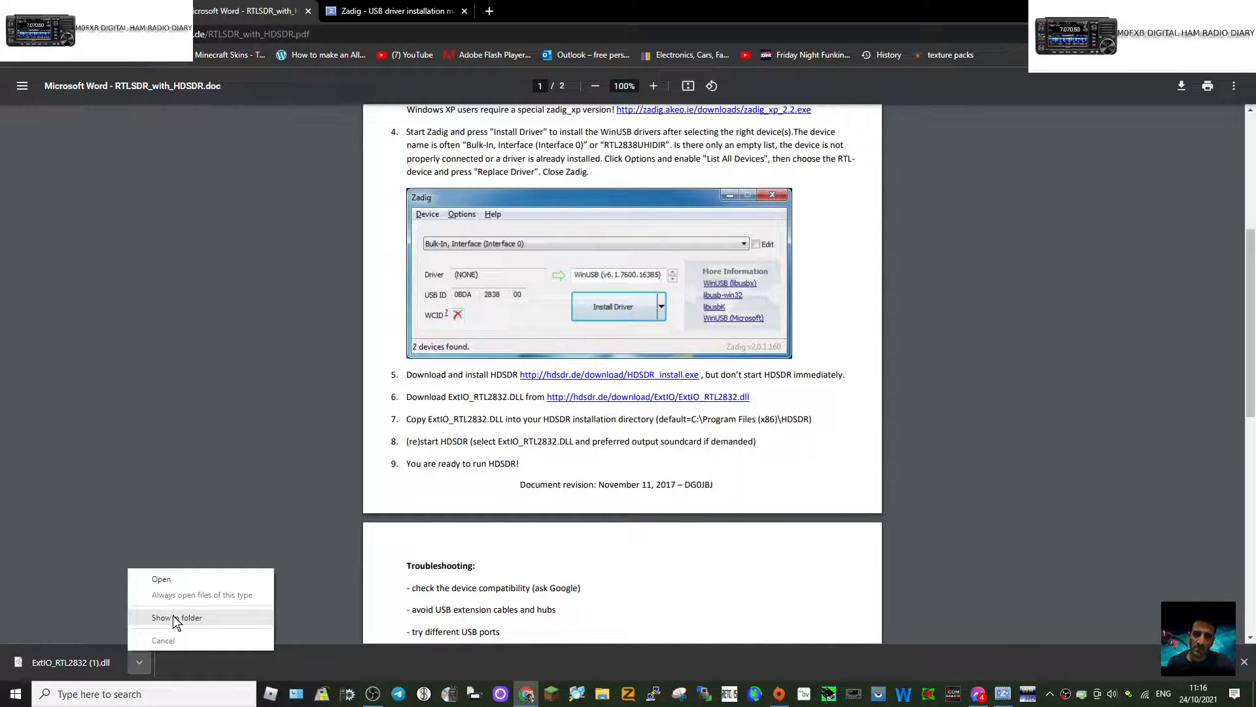
click(176, 616)
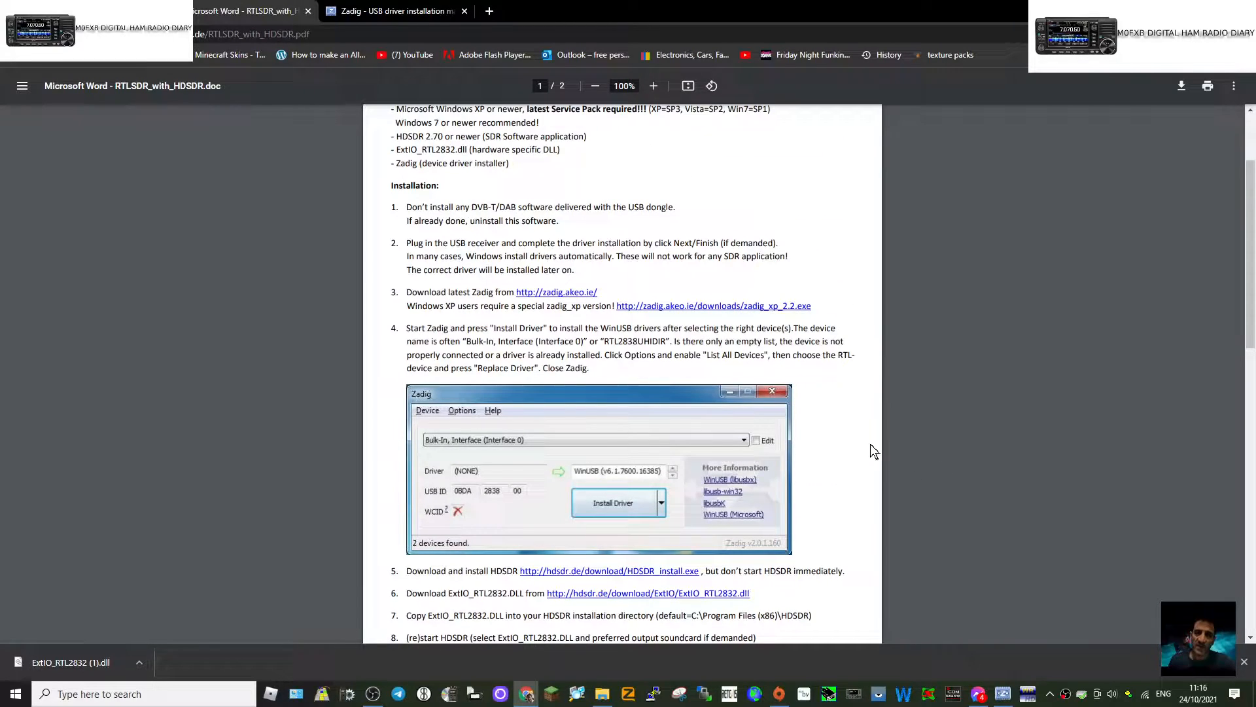
mouse_move(320, 503)
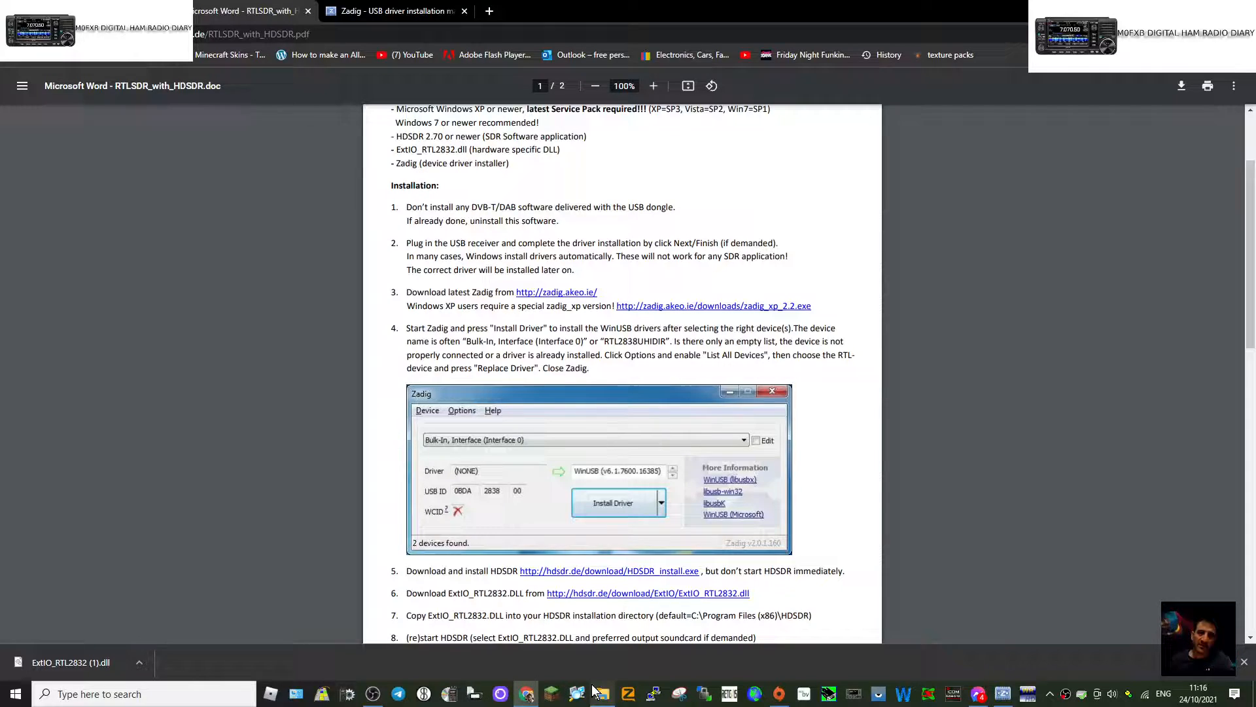
Step: Navigate File Explorer from Downloads to the contents of the C drive
click(601, 693)
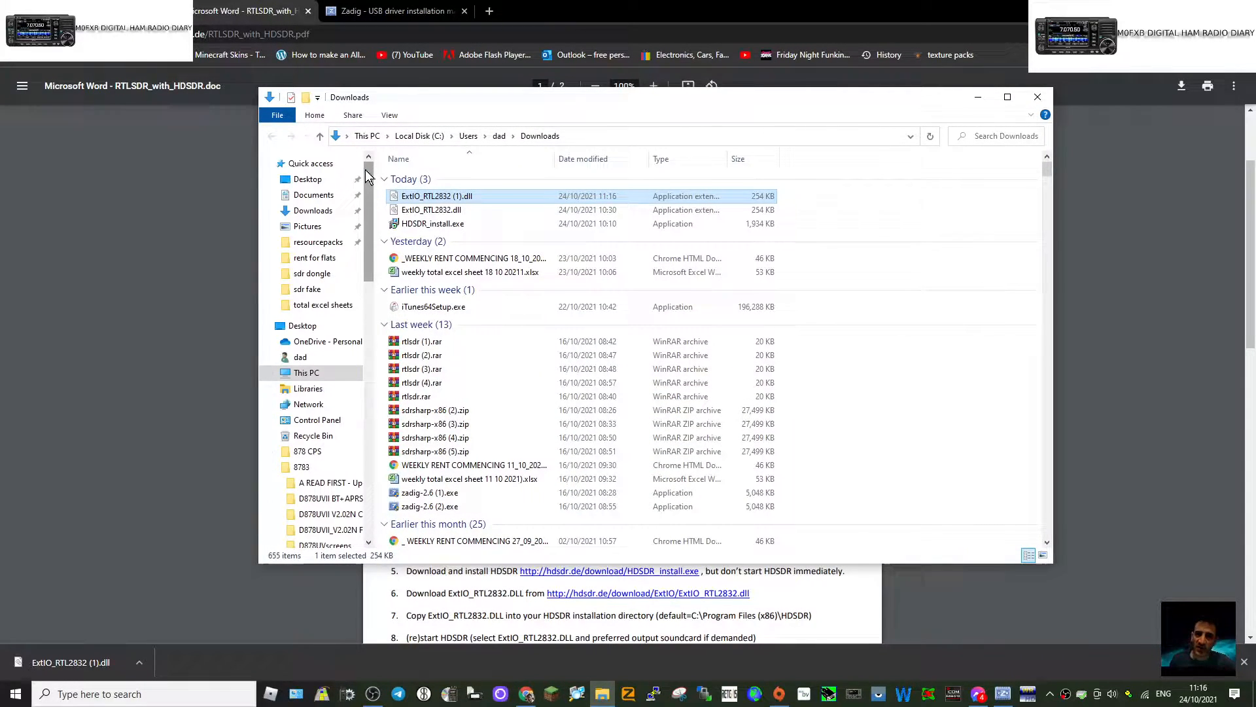
click(306, 372)
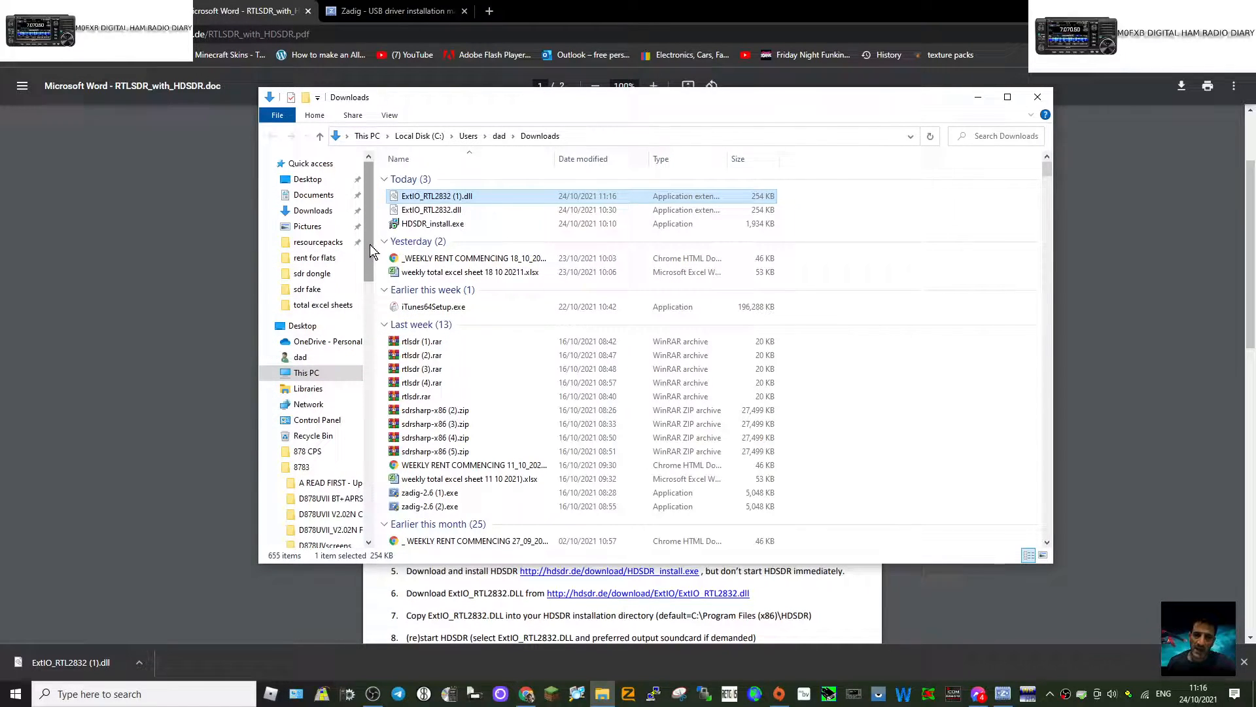
click(307, 373)
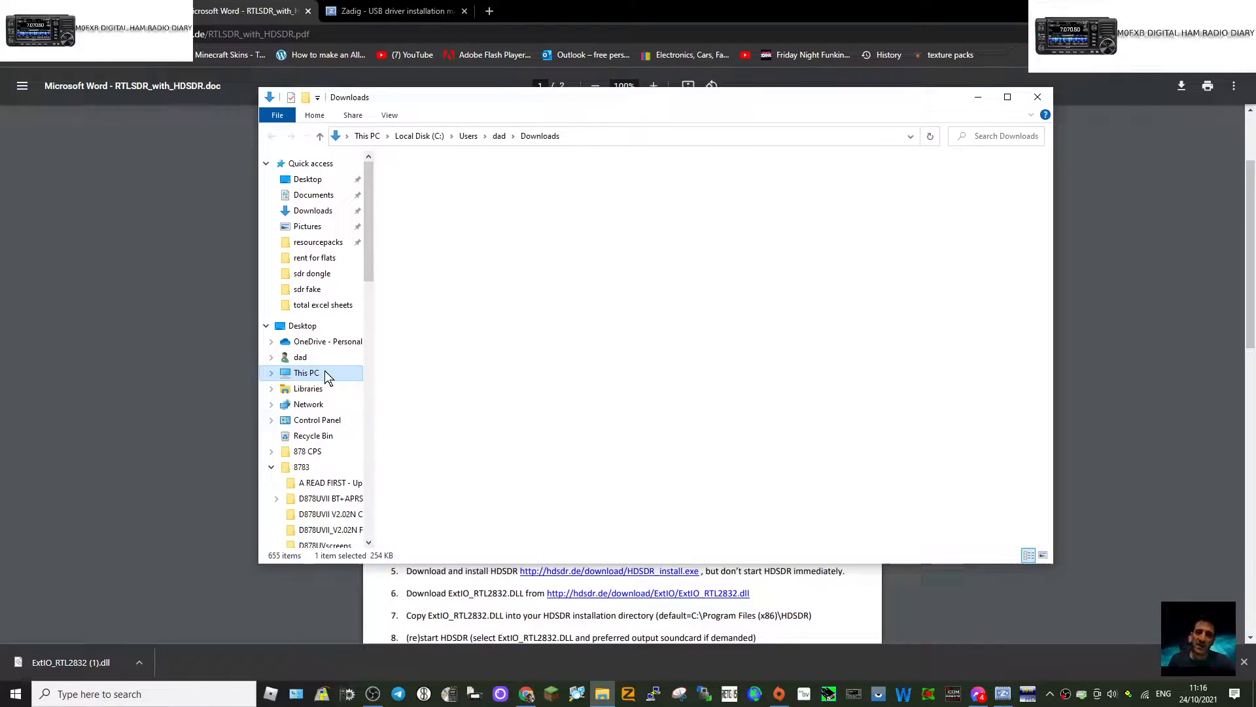
click(306, 372)
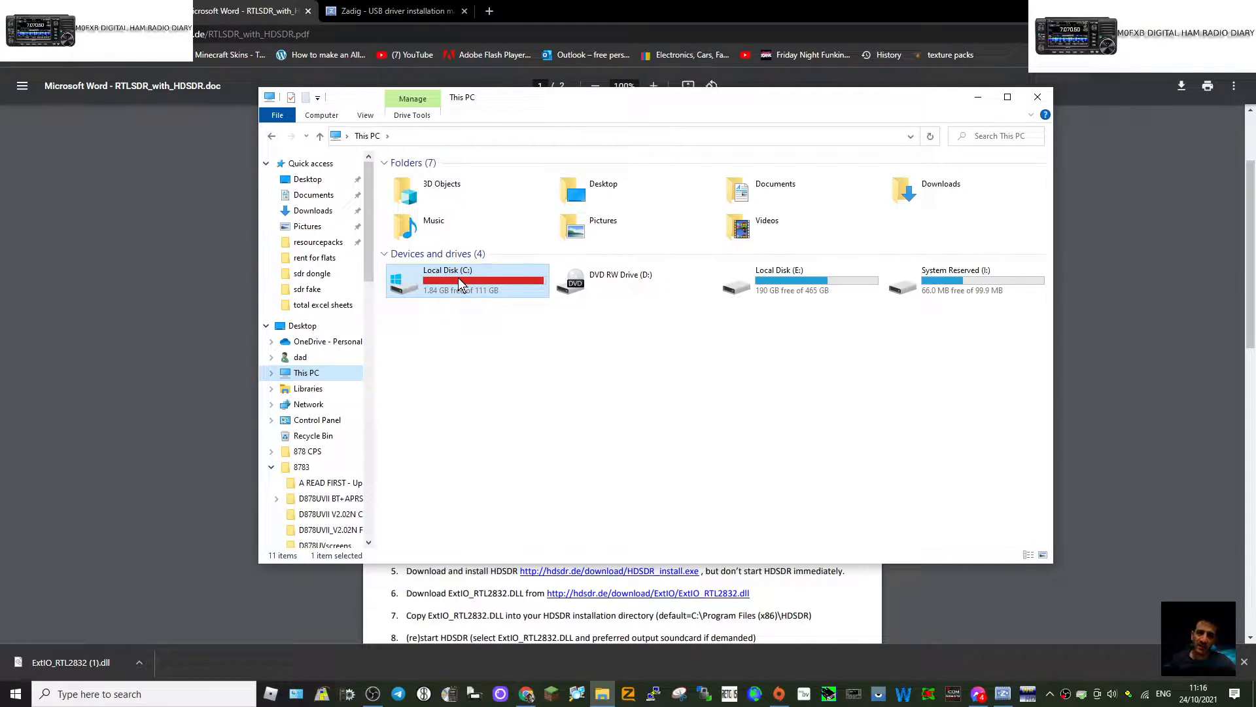
double_click(448, 279)
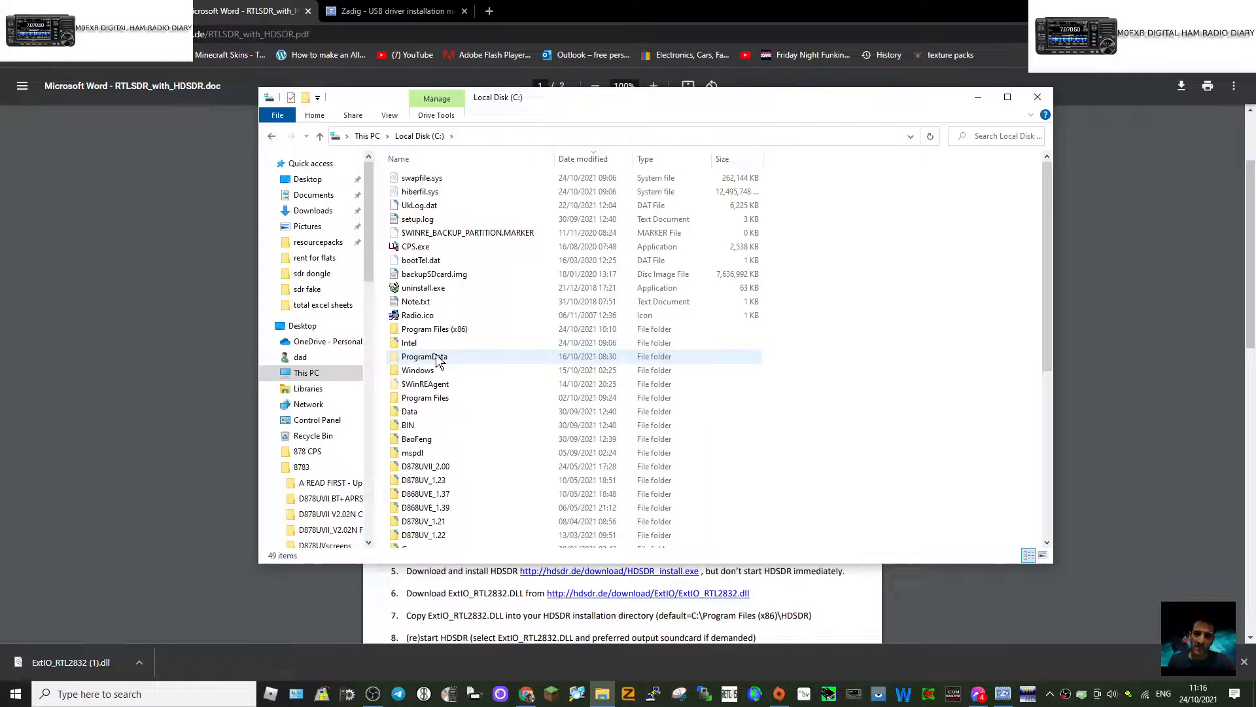
Step: Open Program Files (x86)\HDSDR and confirm ExtIO_RTL2832.dll is present
double_click(434, 329)
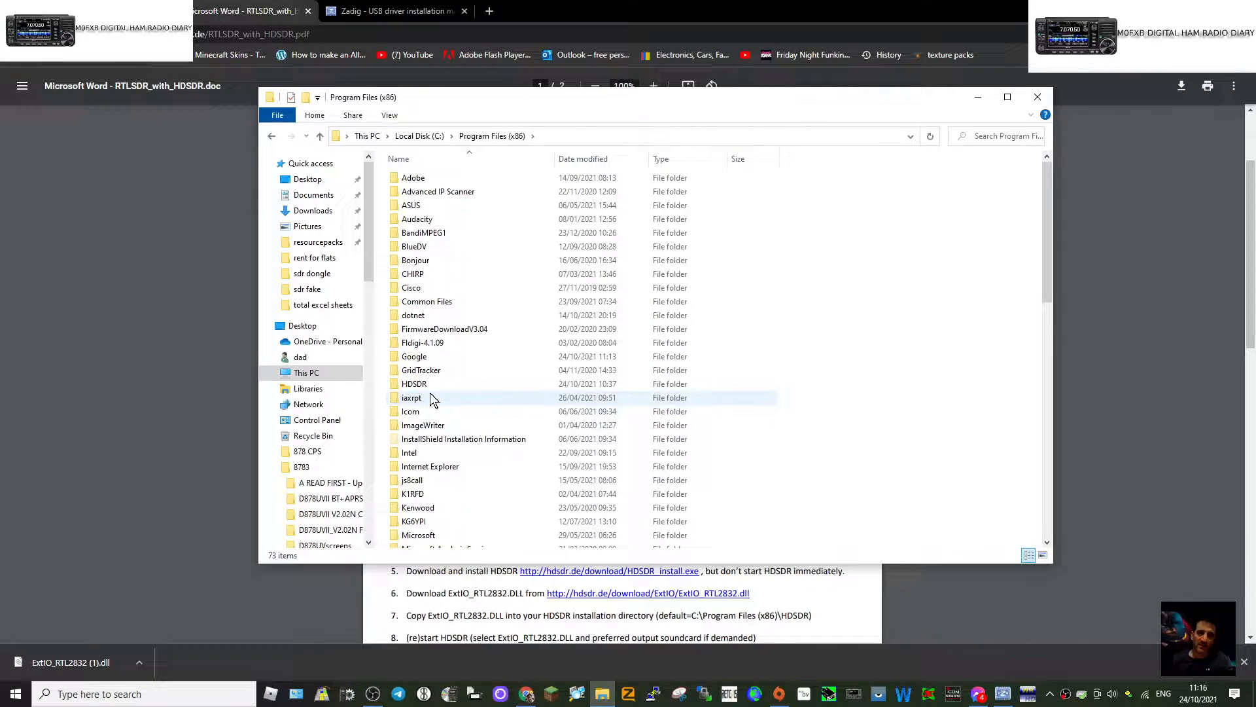
click(414, 383)
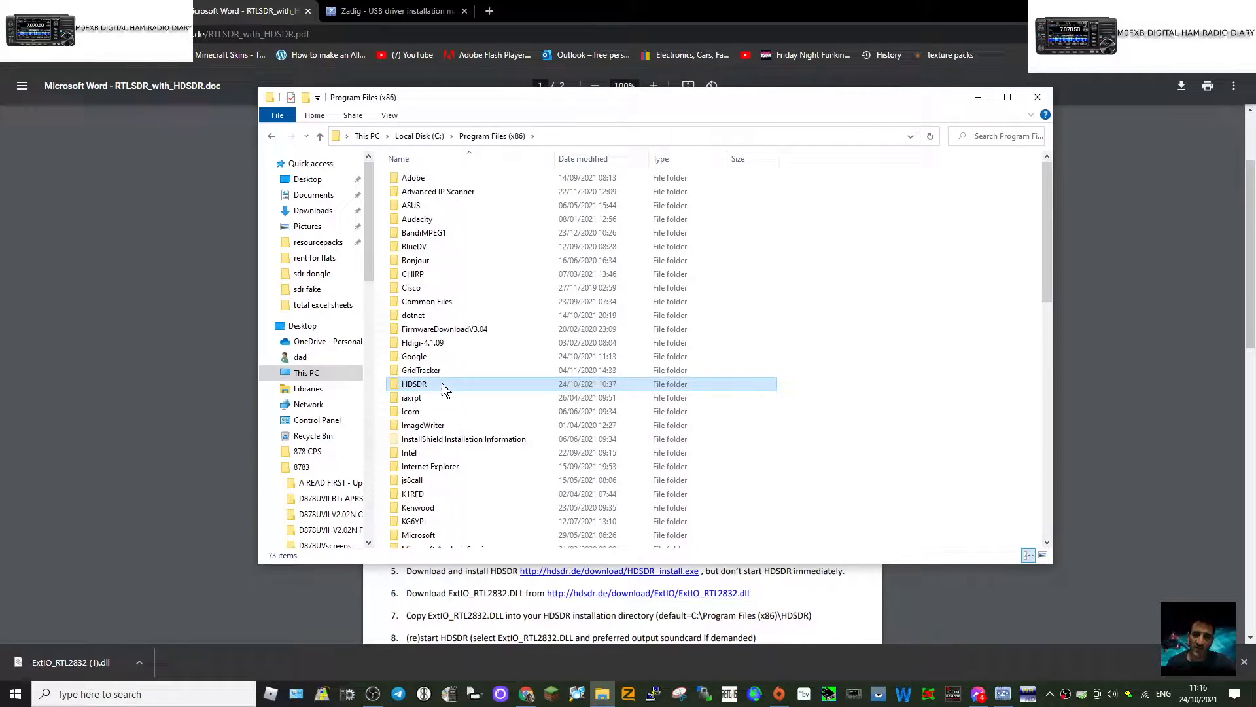
double_click(415, 383)
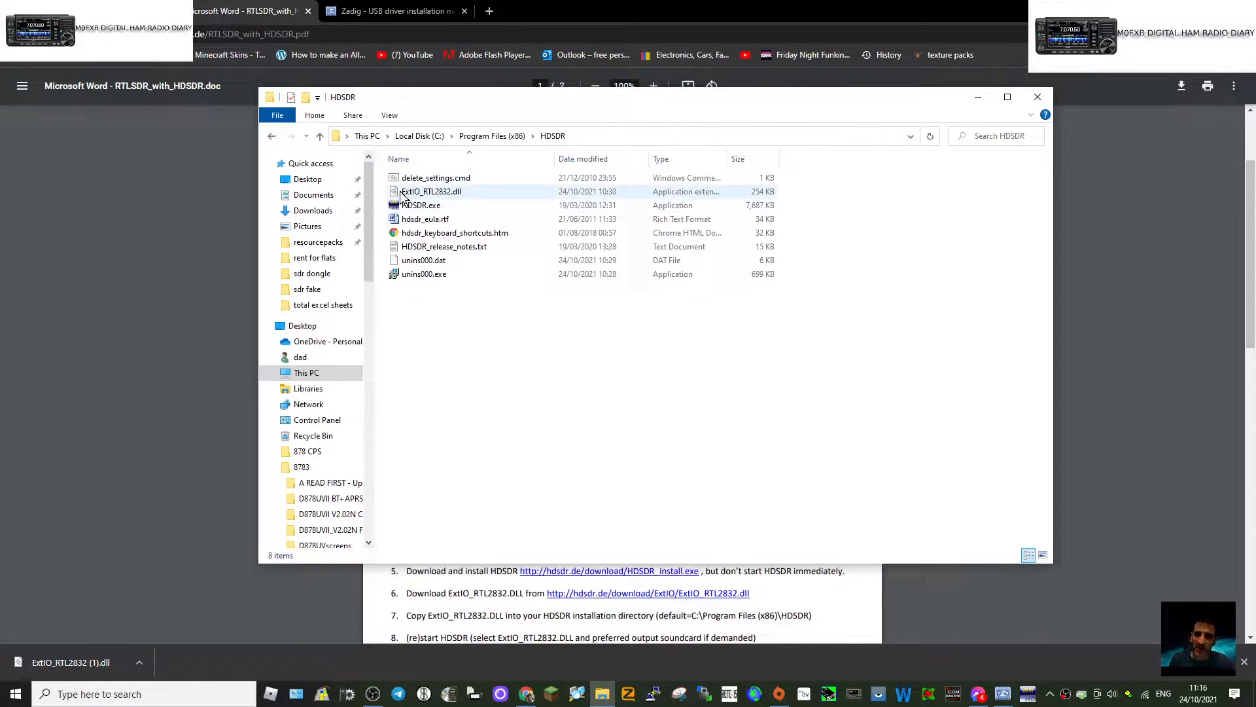
mouse_move(431, 191)
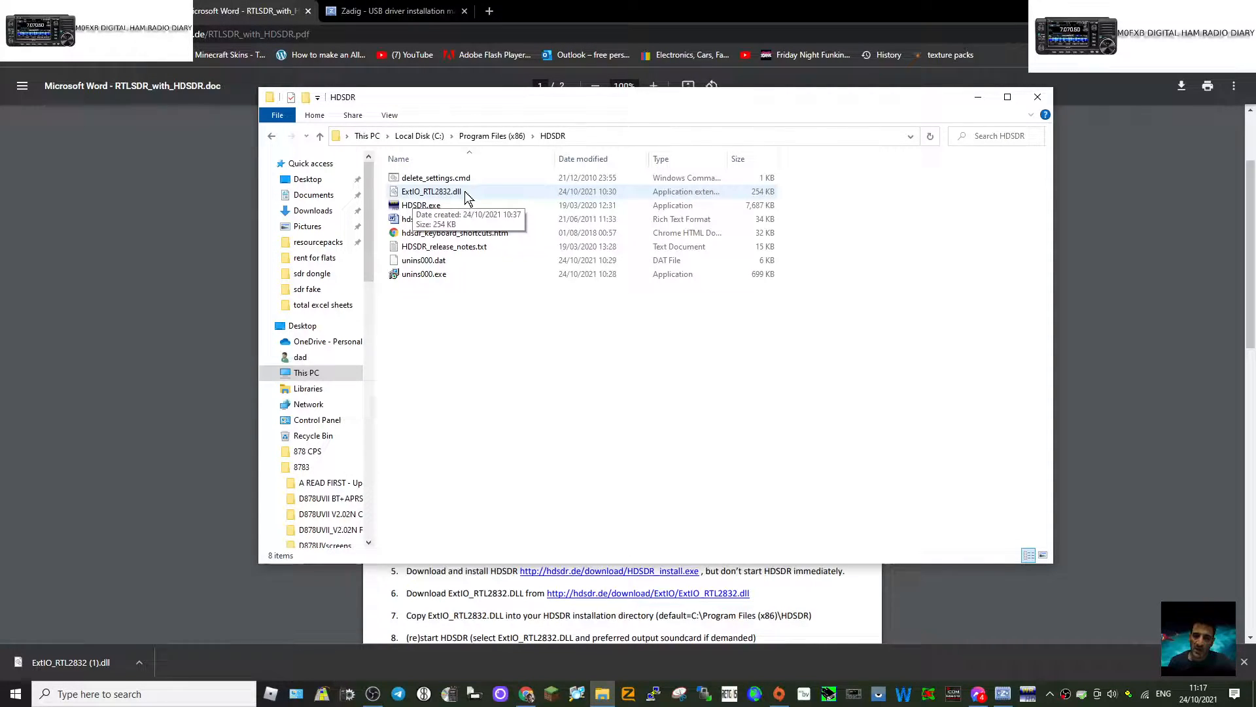
mouse_move(986, 76)
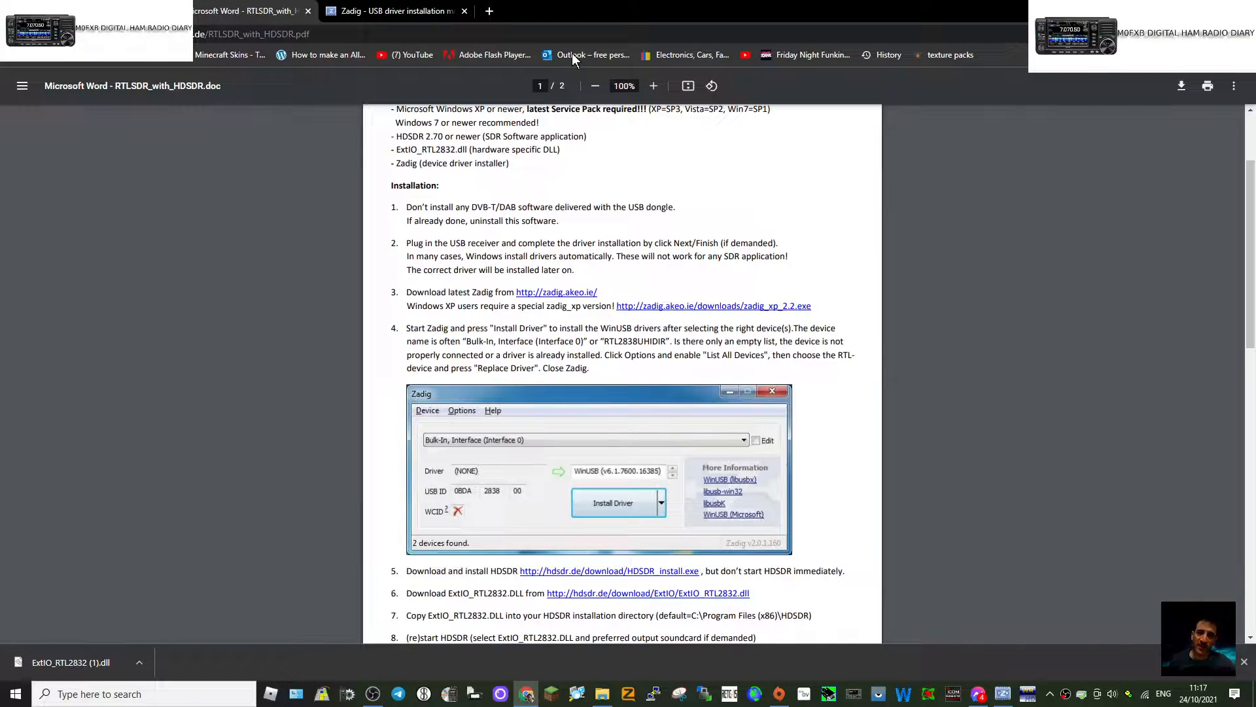
Step: Launch Zadig and enable Options > List All Devices
click(392, 10)
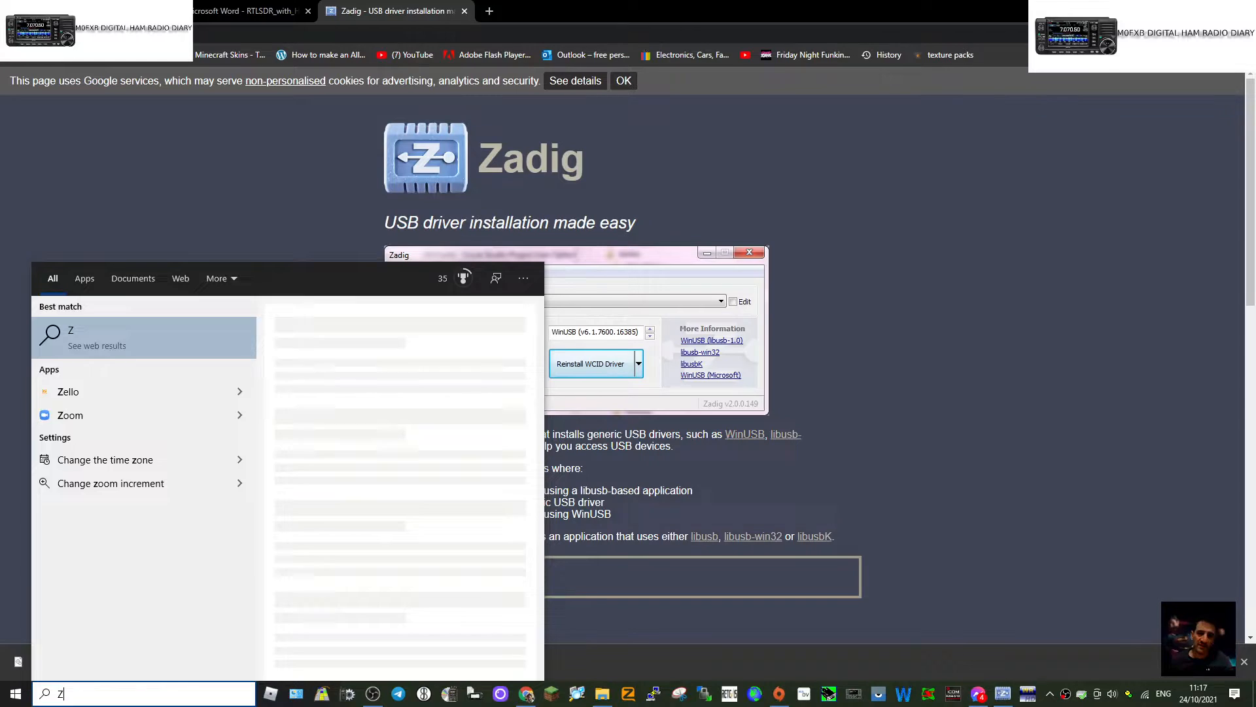
text(ATIG LOGO.JPG)
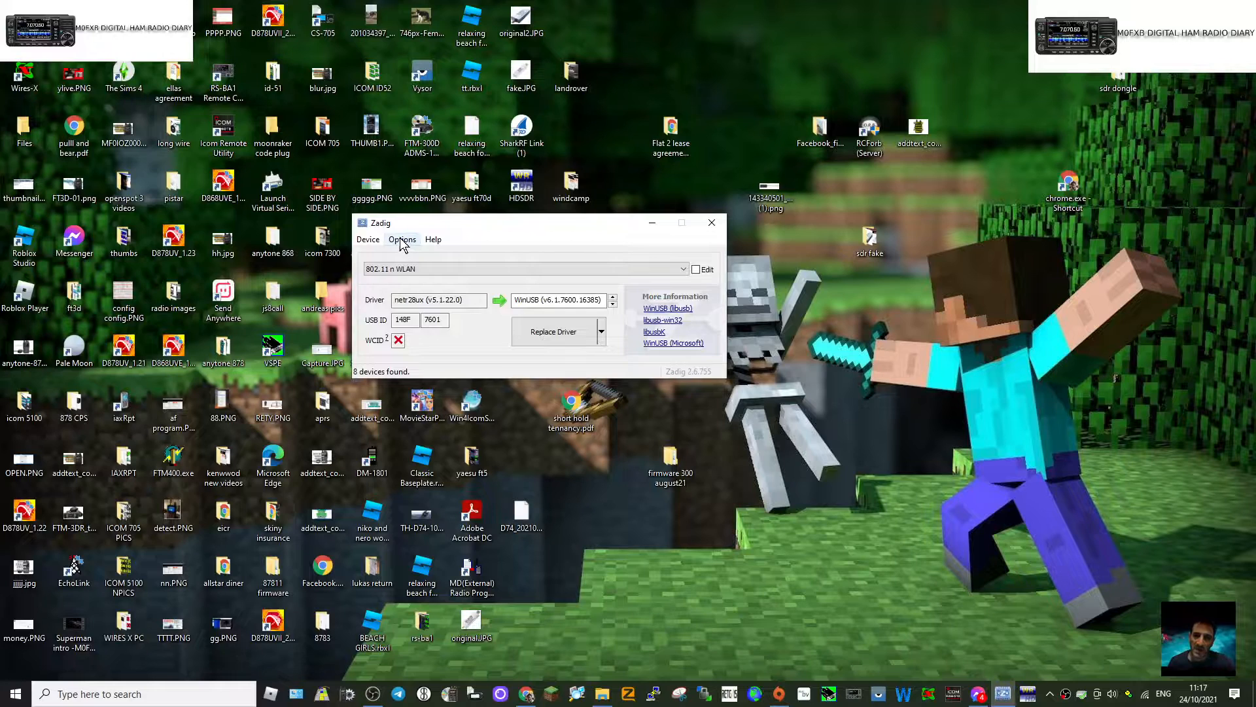
click(402, 239)
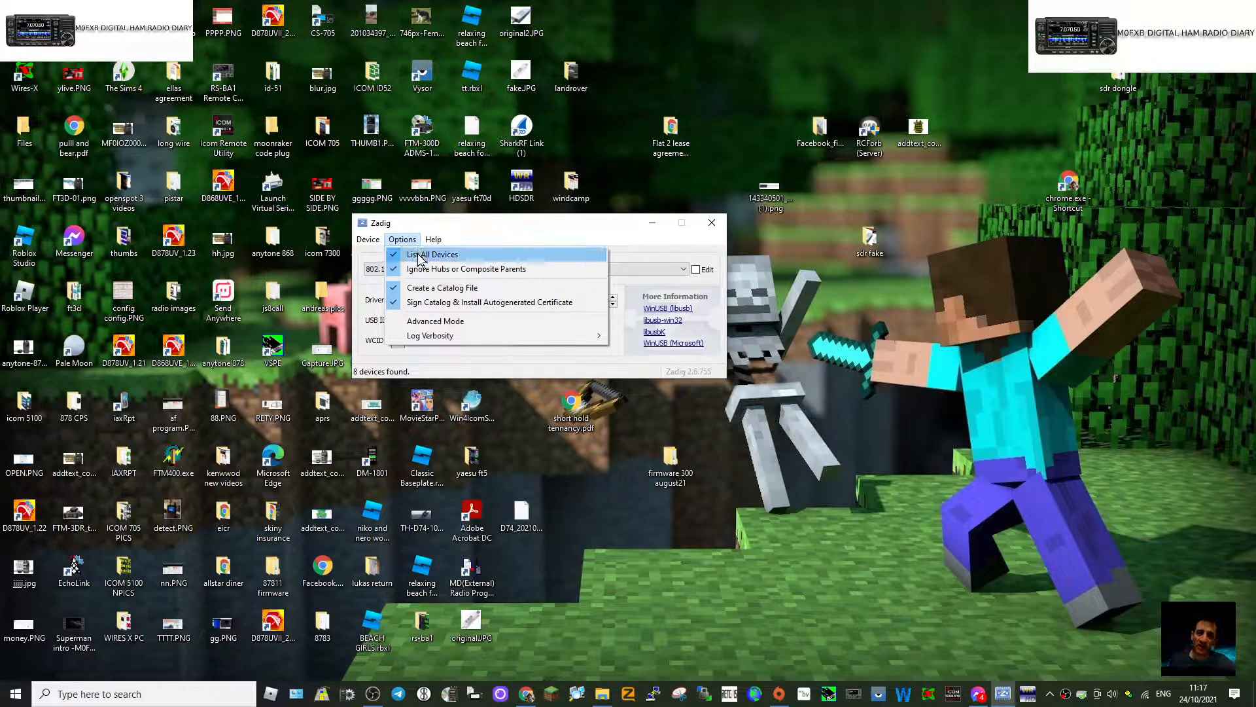
click(433, 254)
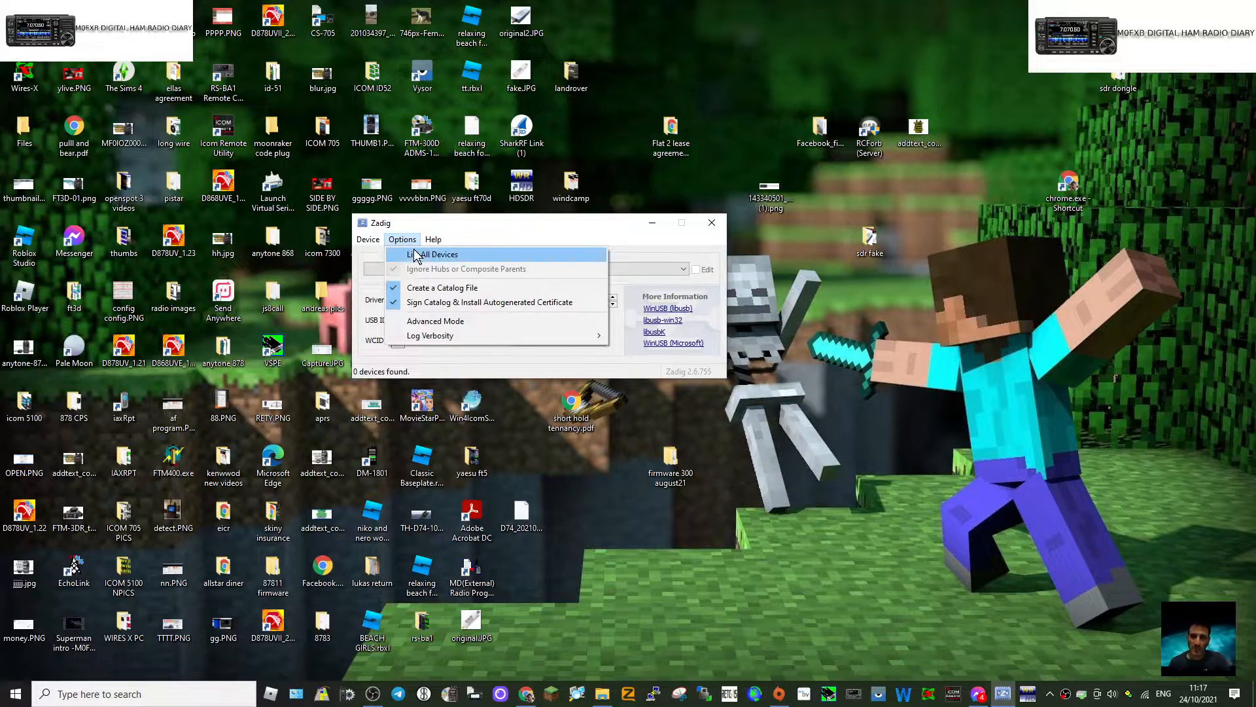
click(683, 268)
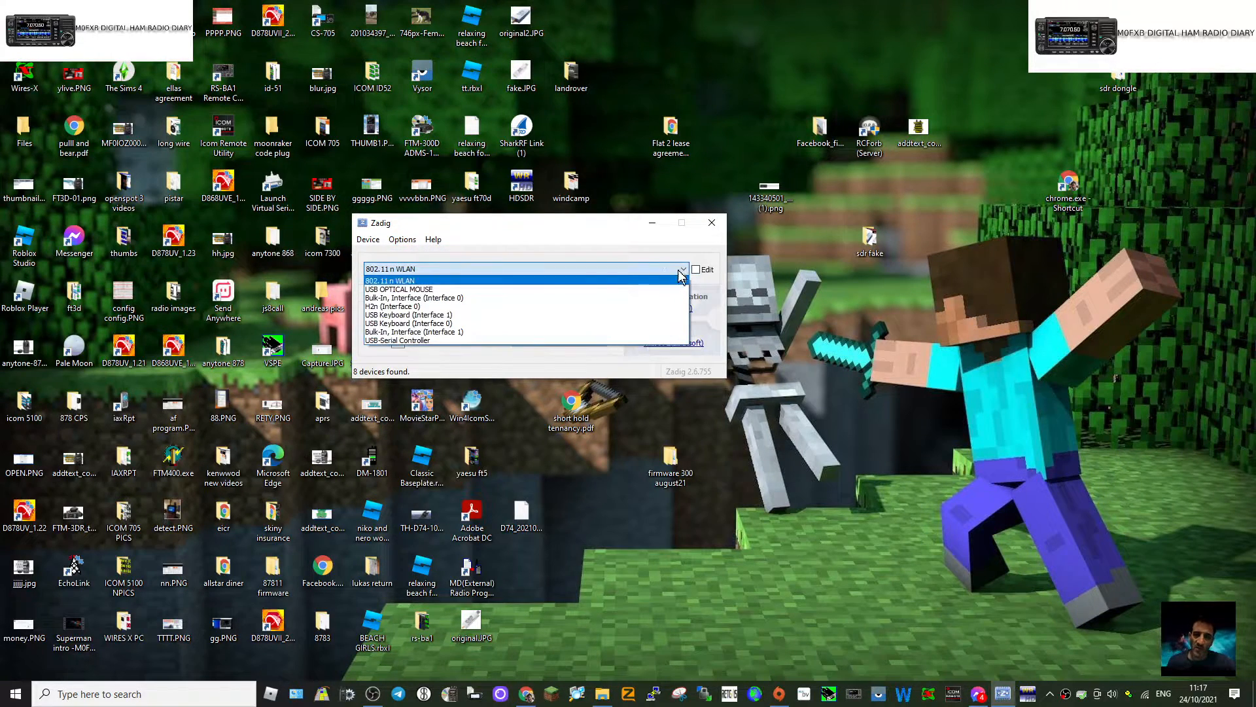
Step: Select Bulk-In, Interface (Interface 0) as the target device
click(415, 298)
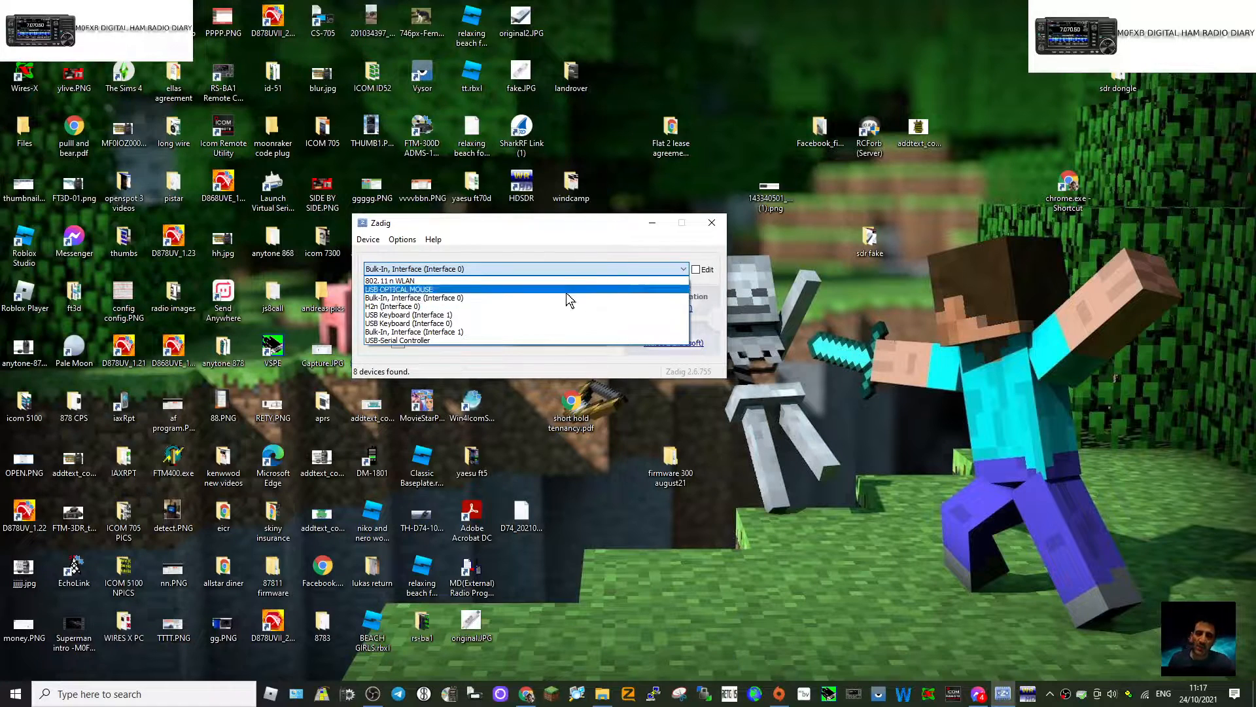
click(416, 331)
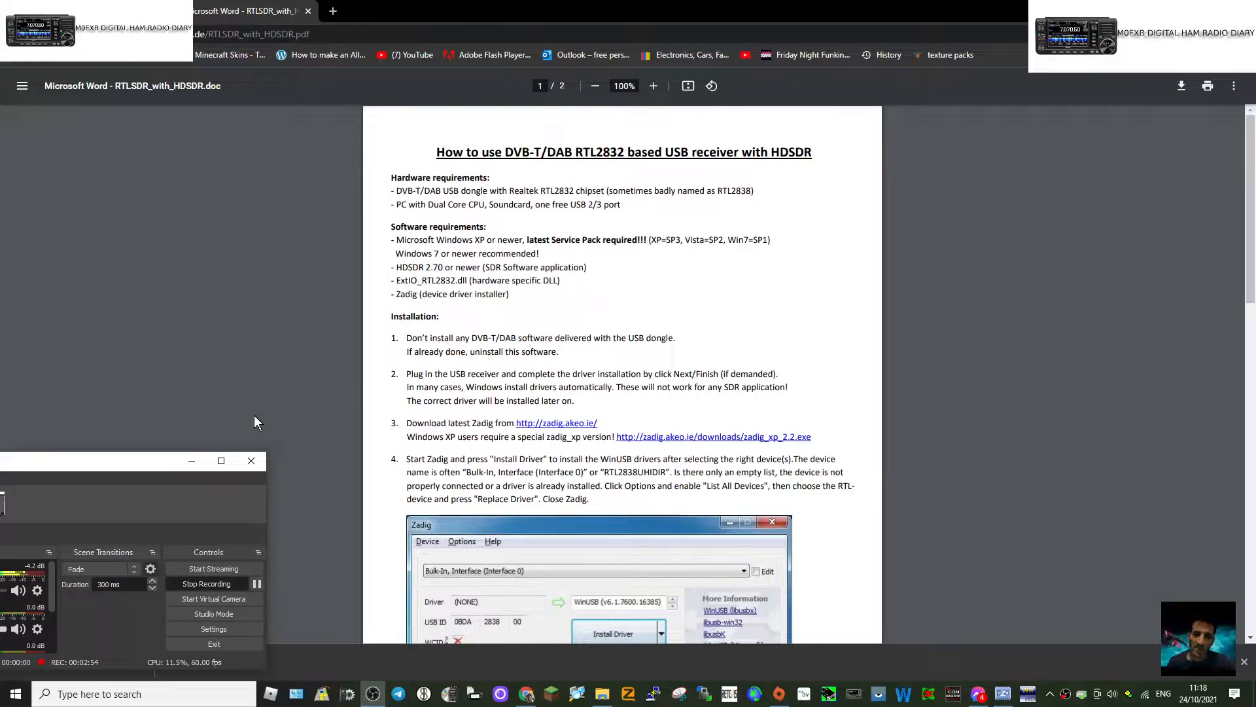
scroll(down, 3)
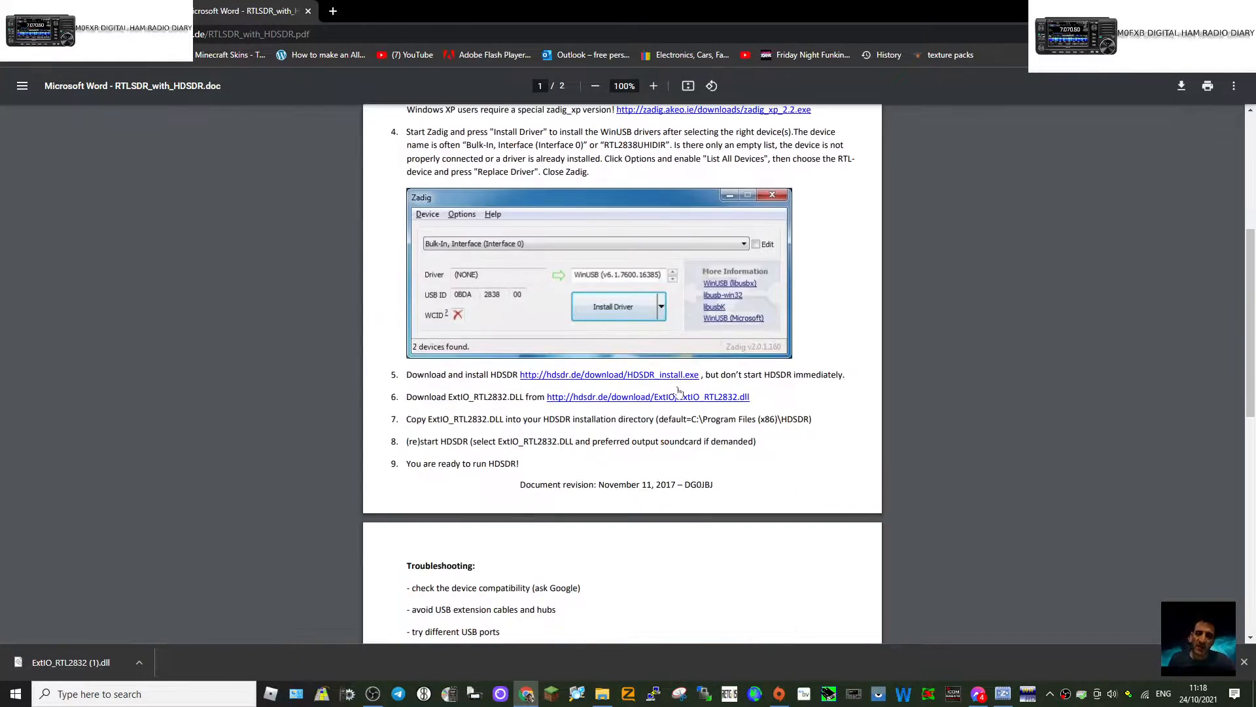
mouse_move(617, 280)
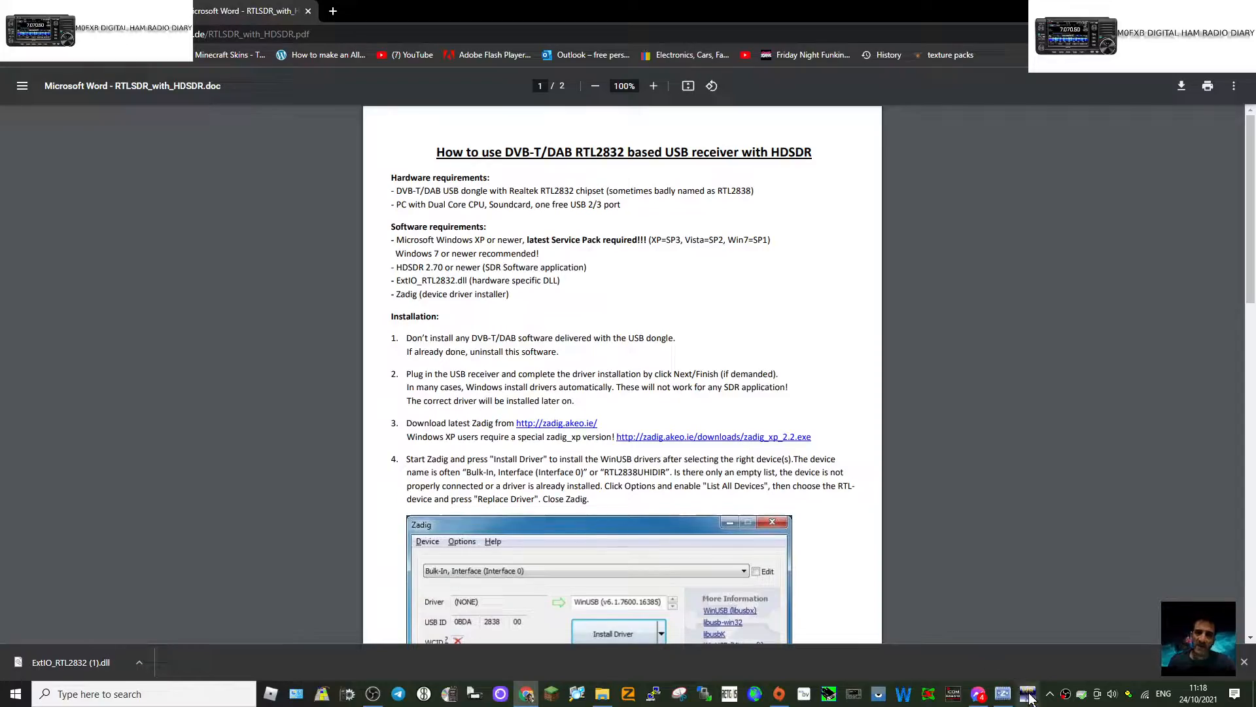
Step: Launch HDSDR, accept the ExtIO_RTL2832 device dialog, then stop and restart reception
click(322, 694)
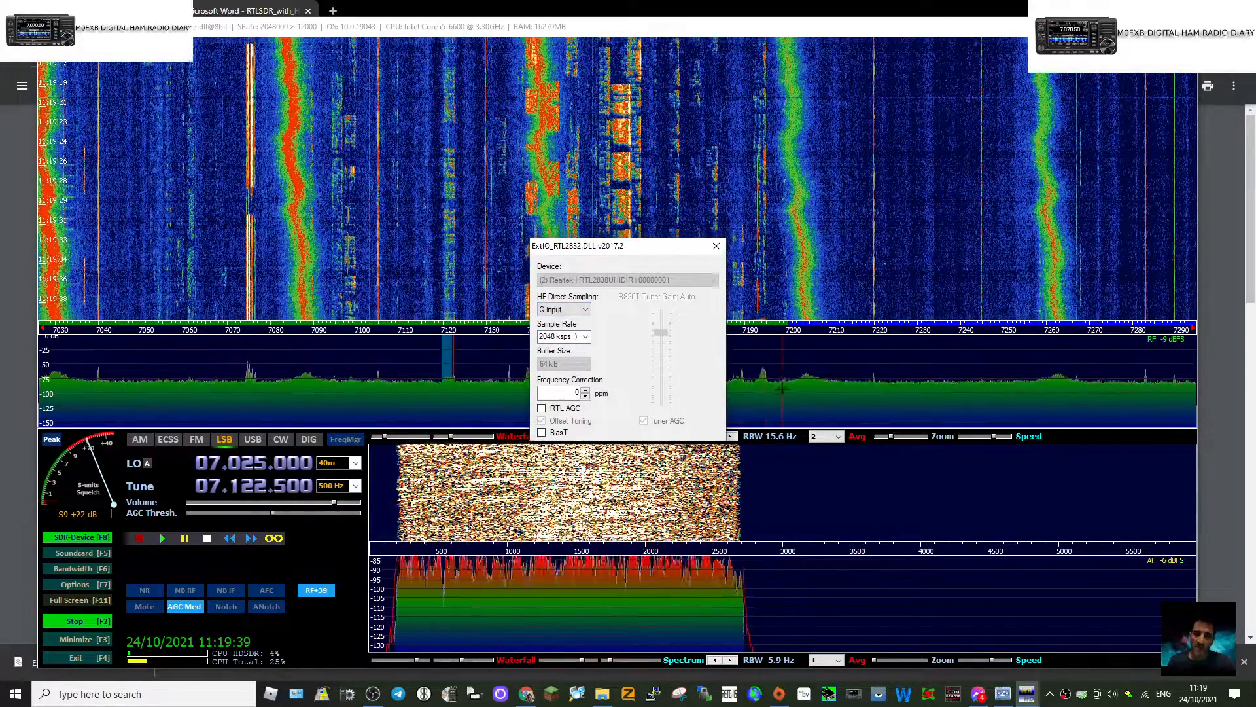
click(715, 246)
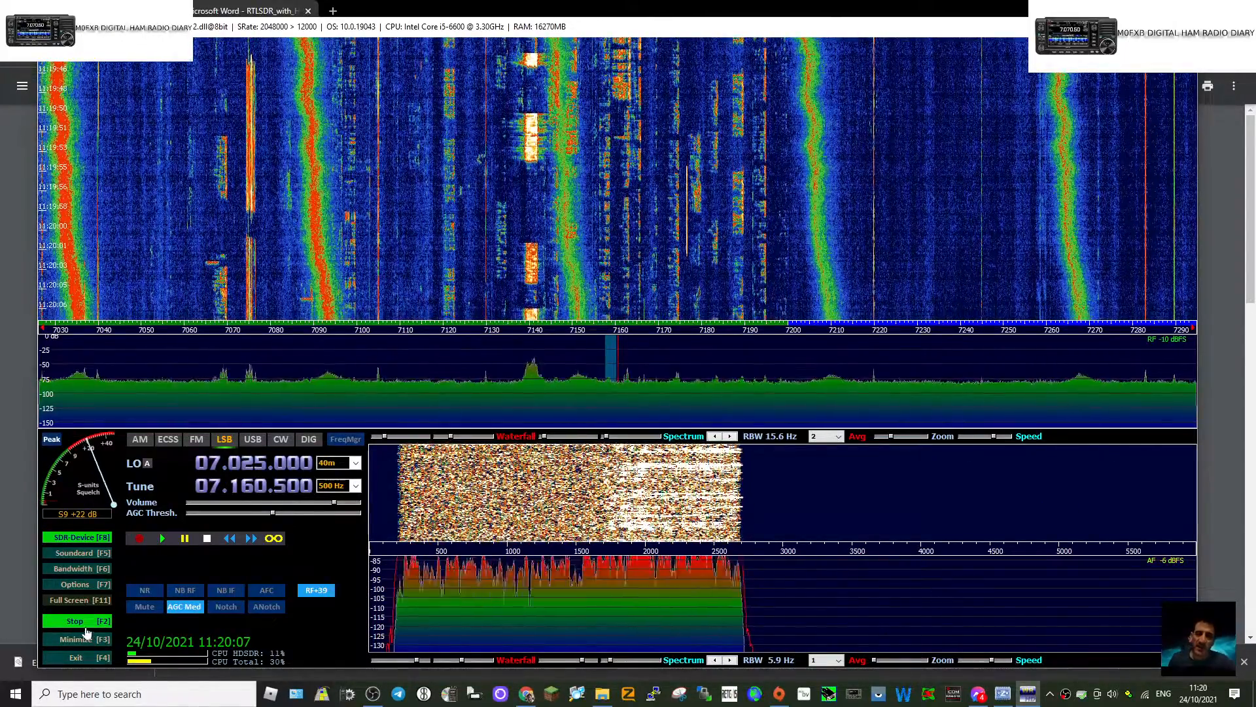
click(75, 620)
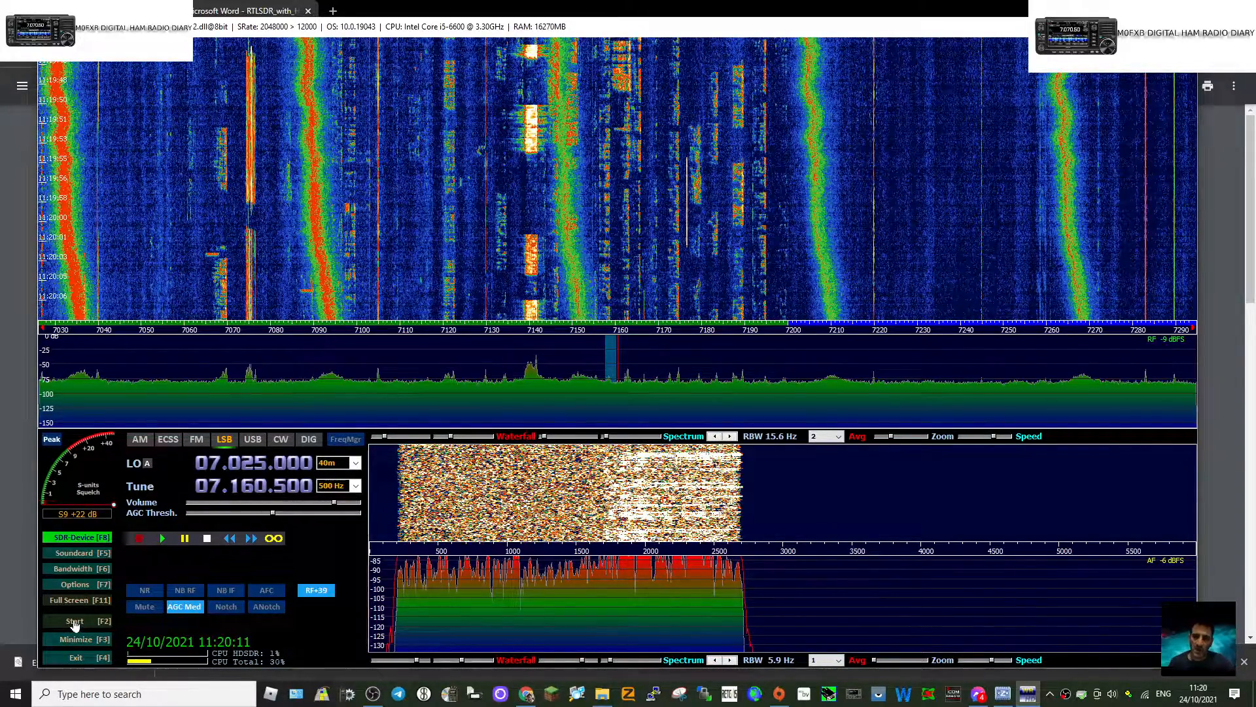
click(73, 620)
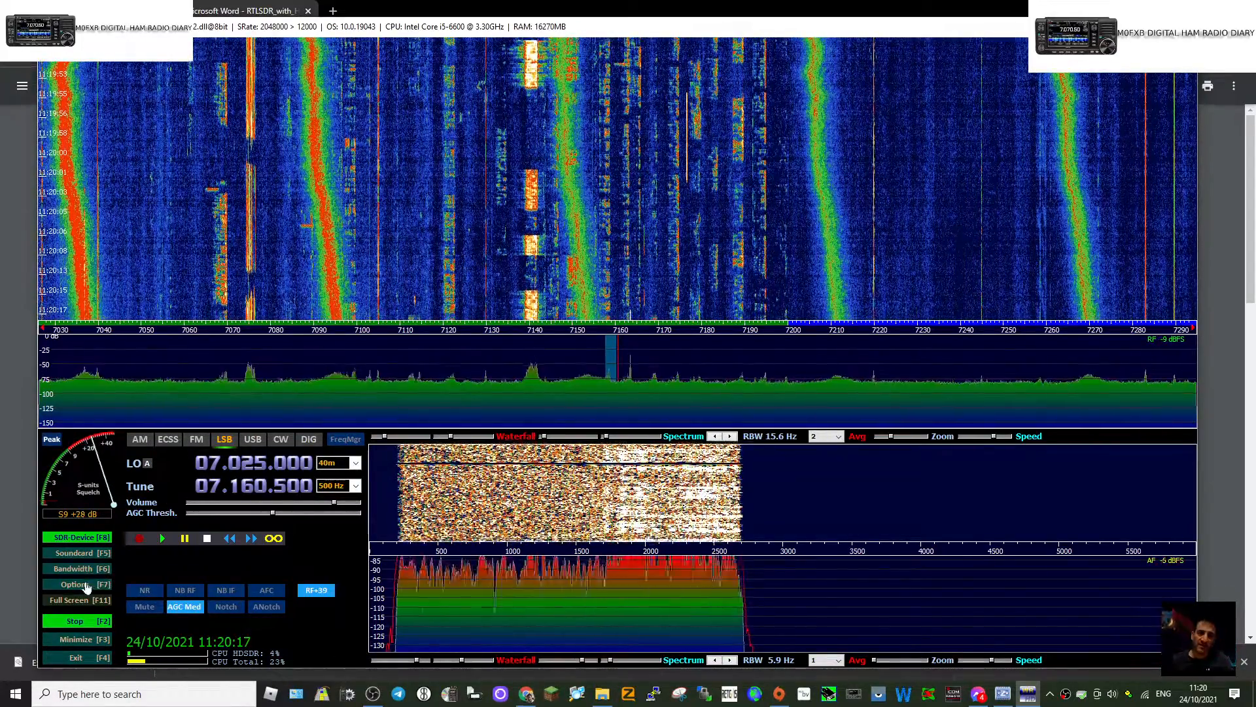
Step: Open Options [F7] and show the TX submenu while reception continues
click(75, 584)
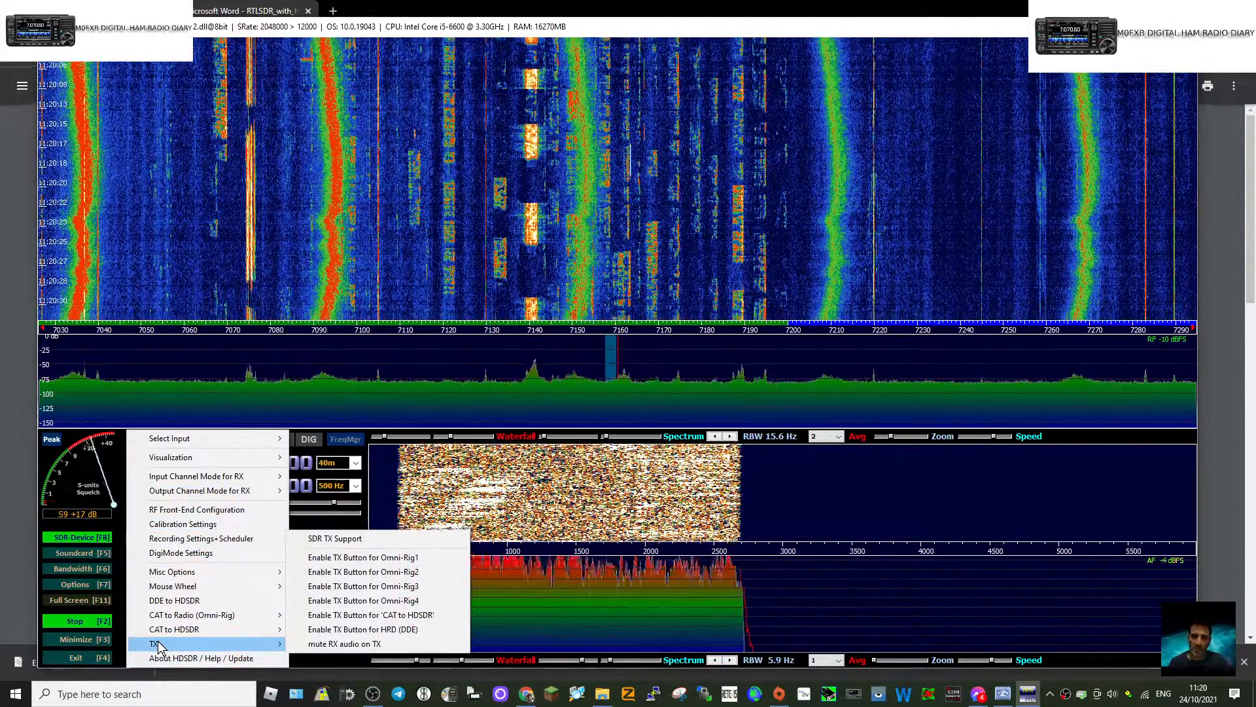
mouse_move(182, 523)
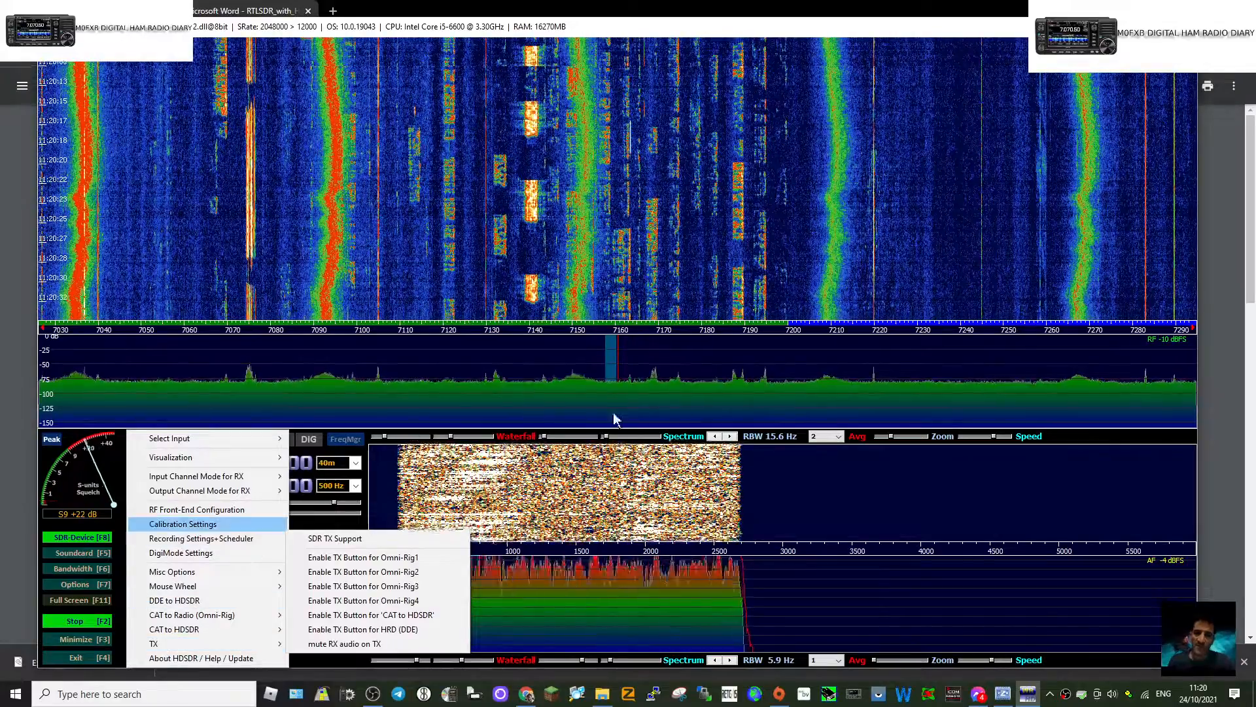